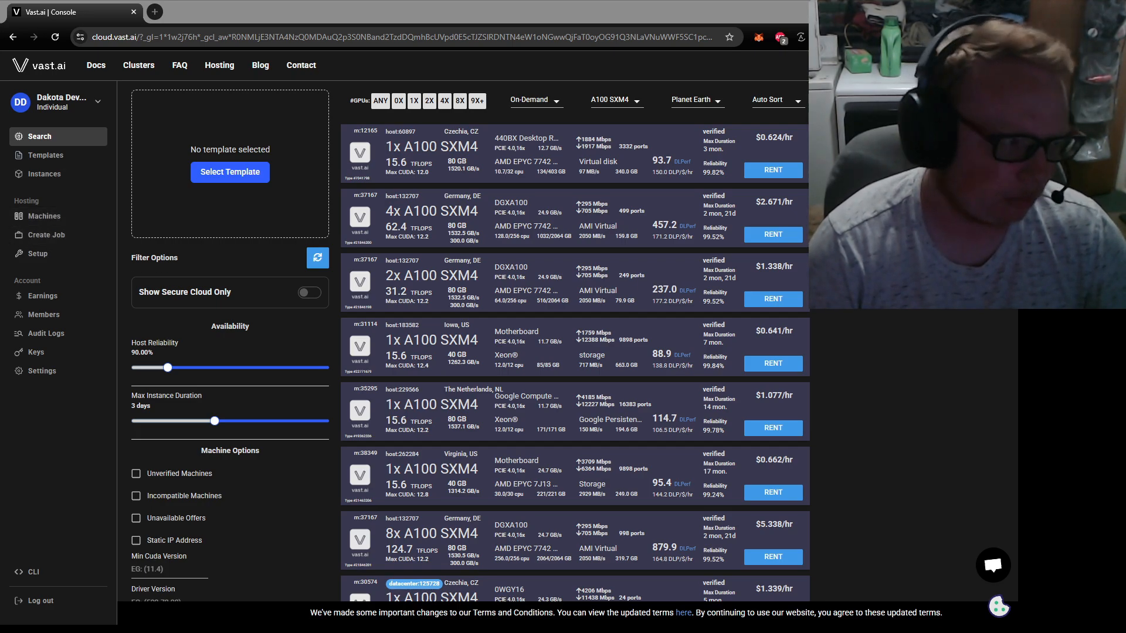
mouse_move(526, 226)
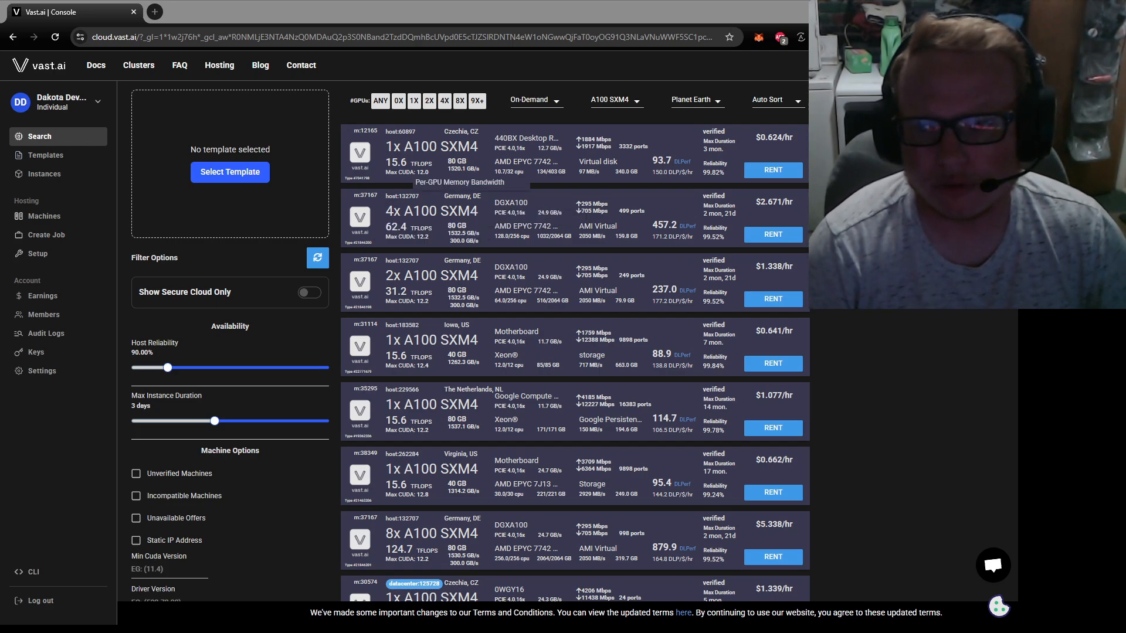
Step: Filter the on-demand search to RTX 4090 only, clearing the Data Center group and A100 SXM4
left_click(612, 98)
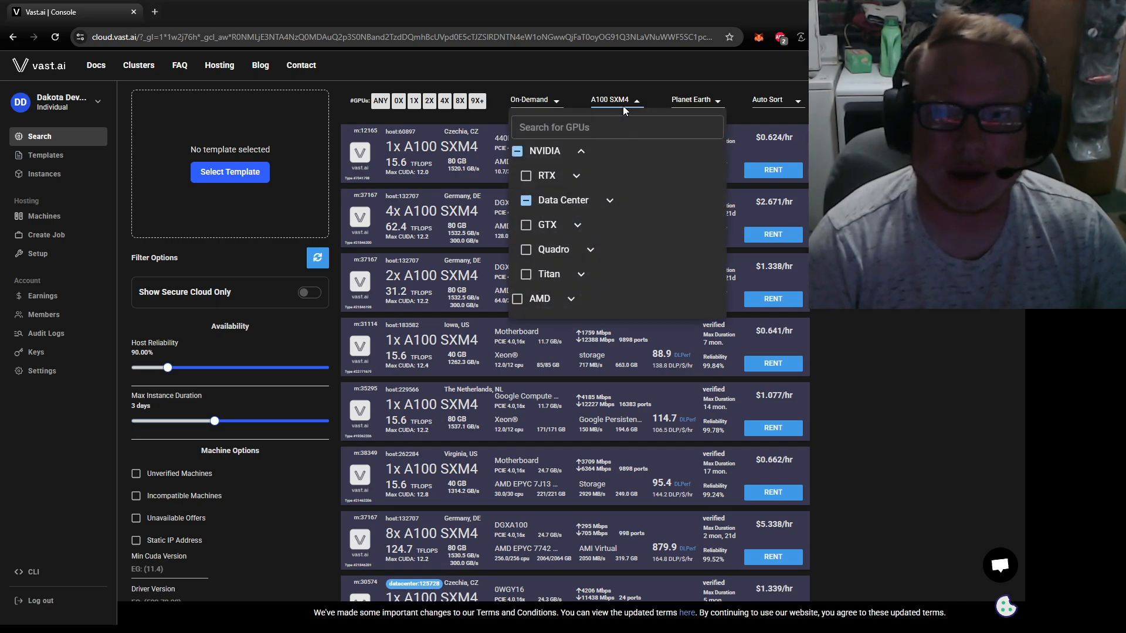
left_click(525, 200)
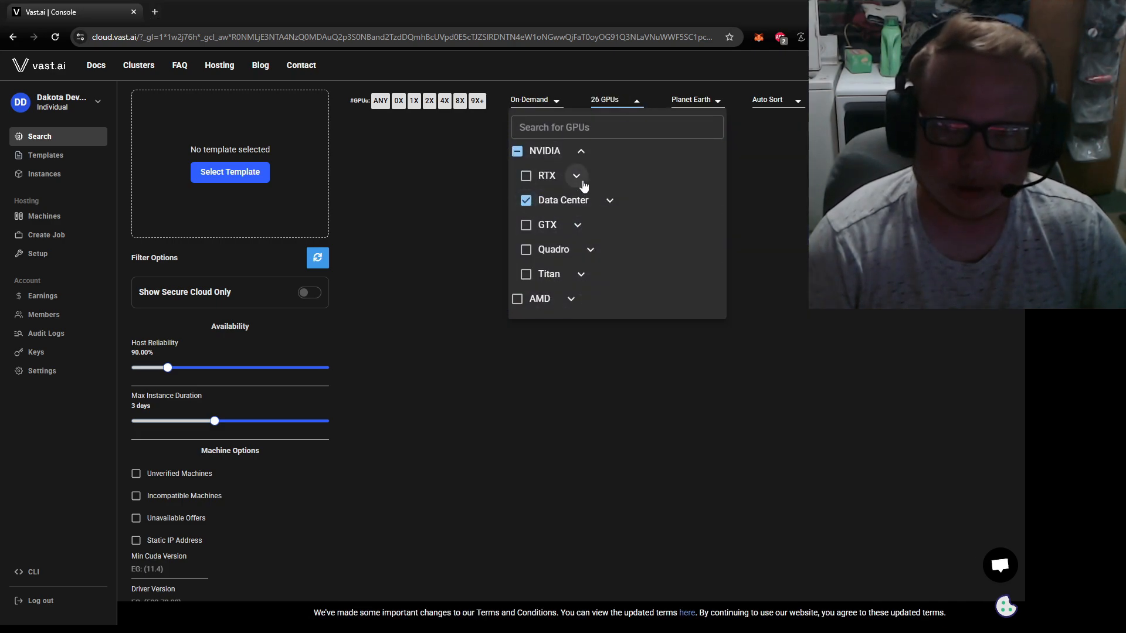
left_click(574, 176)
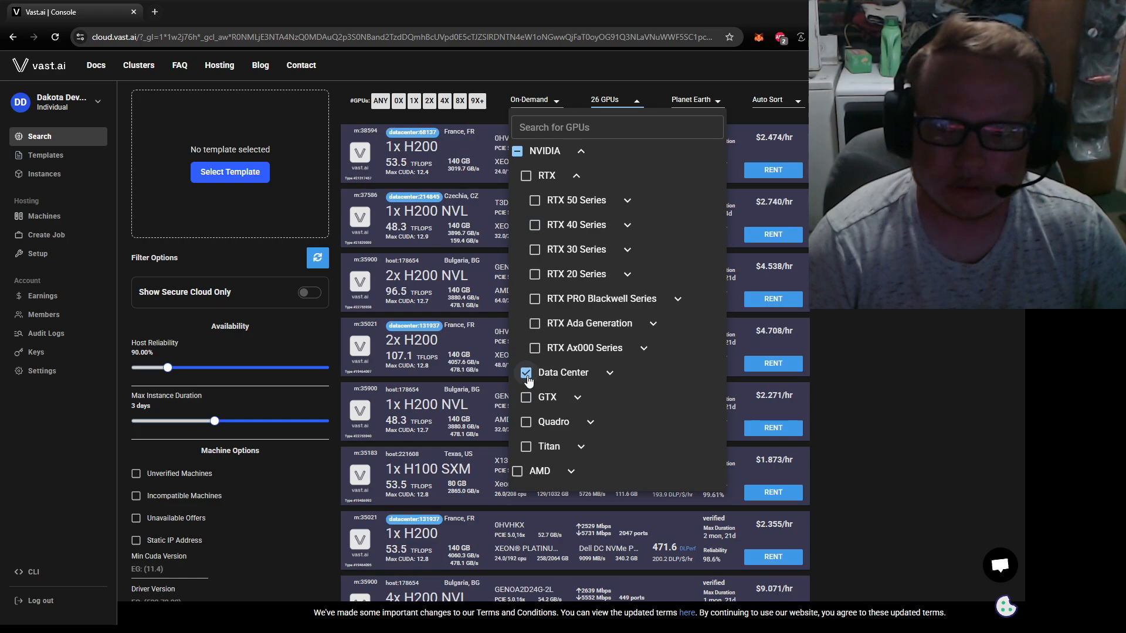
left_click(525, 372)
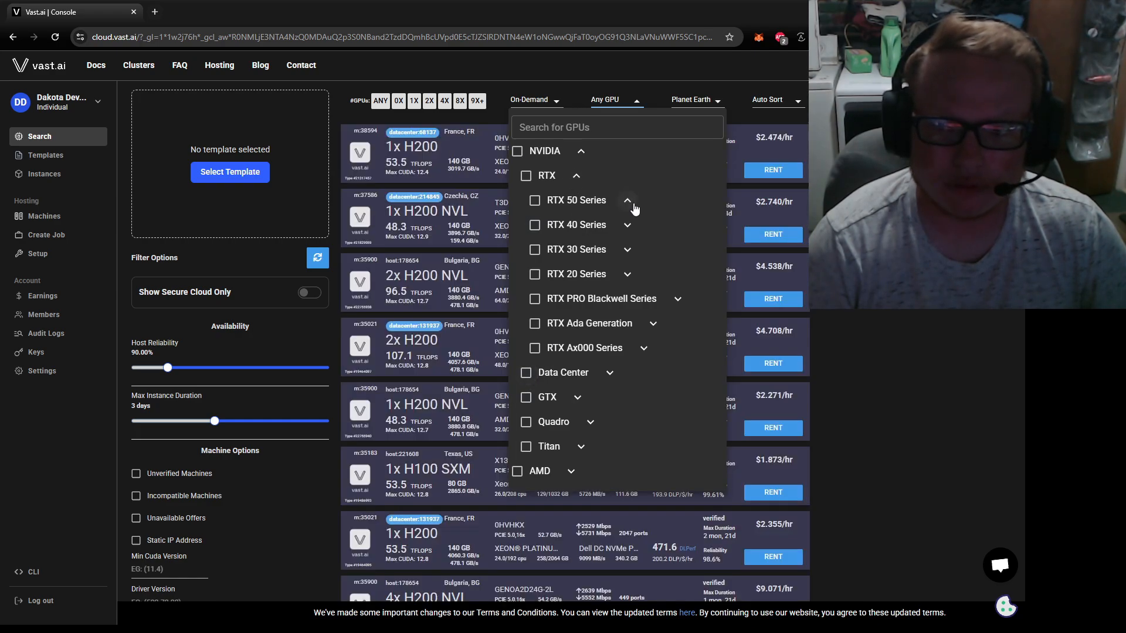
left_click(626, 200)
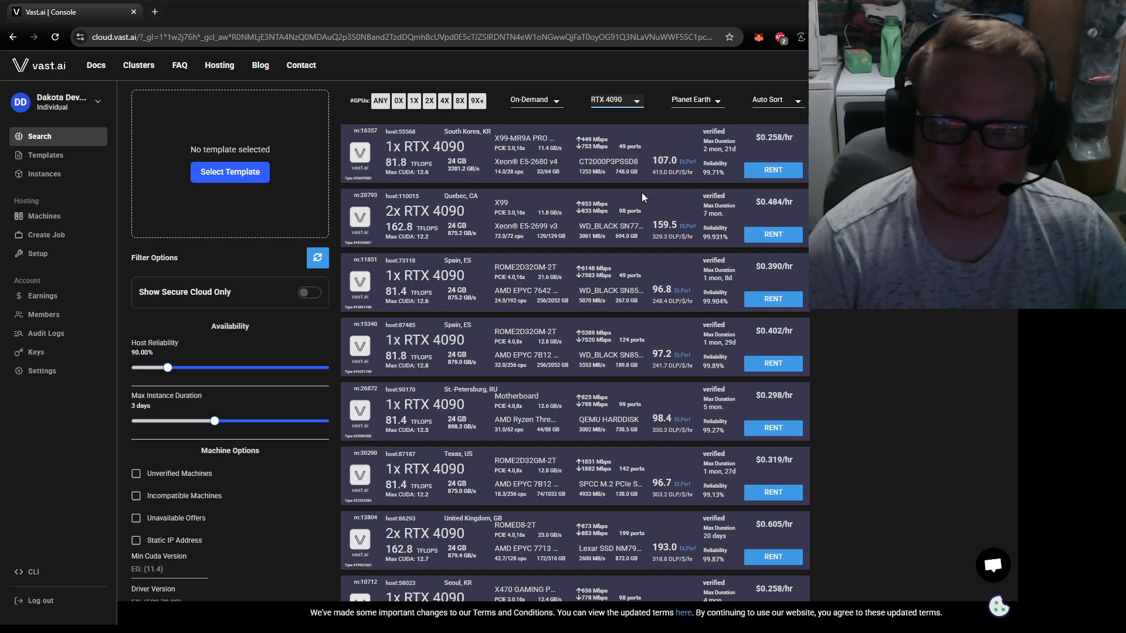
scroll("down", 3)
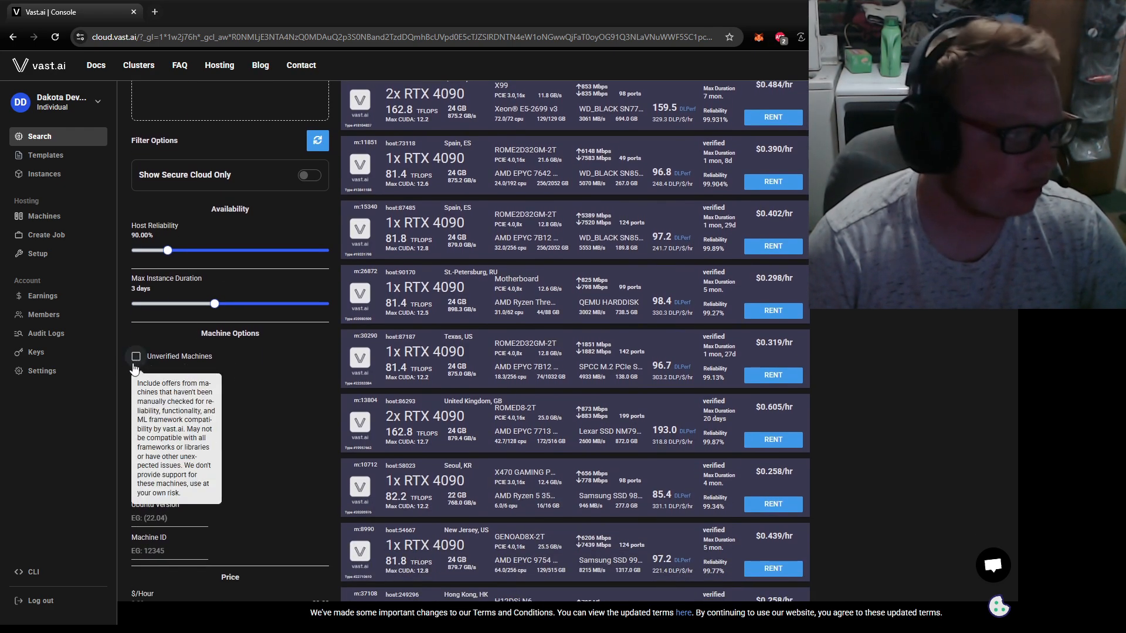
Step: Include unverified machines so cheaper RTX 4090 offers around $0.10–$0.17/hr appear
left_click(136, 356)
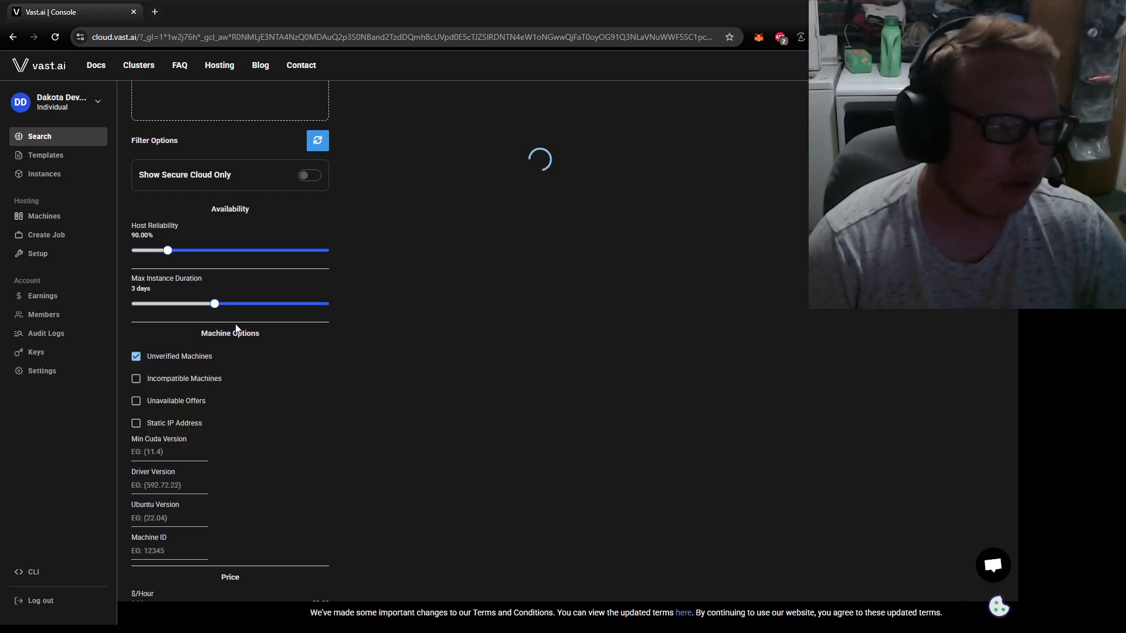
left_click(317, 140)
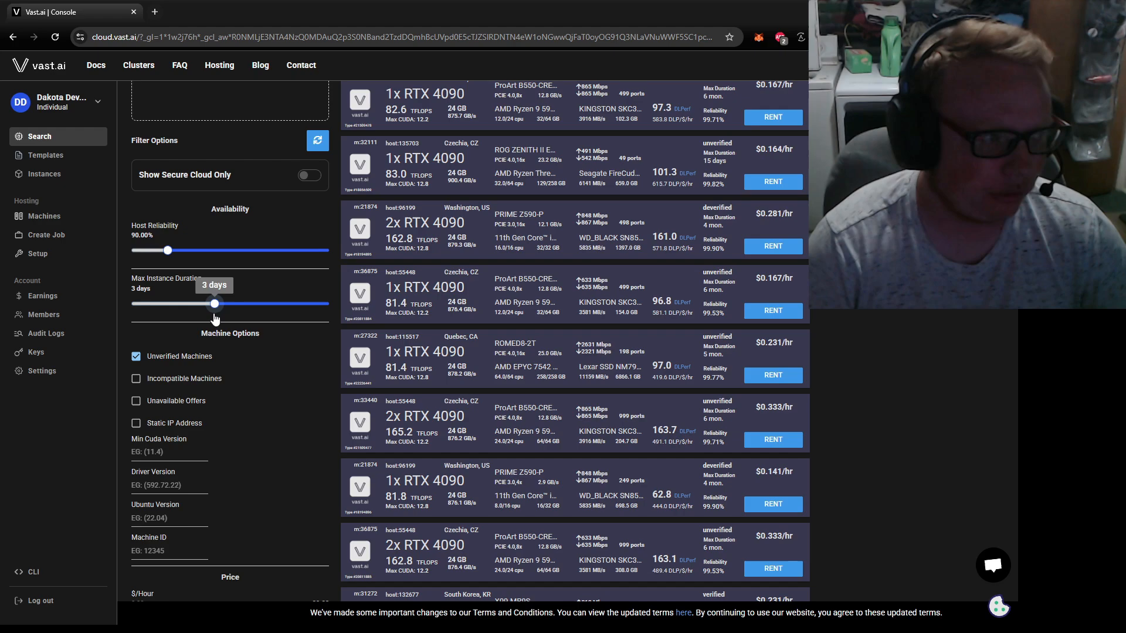
scroll("down", 3)
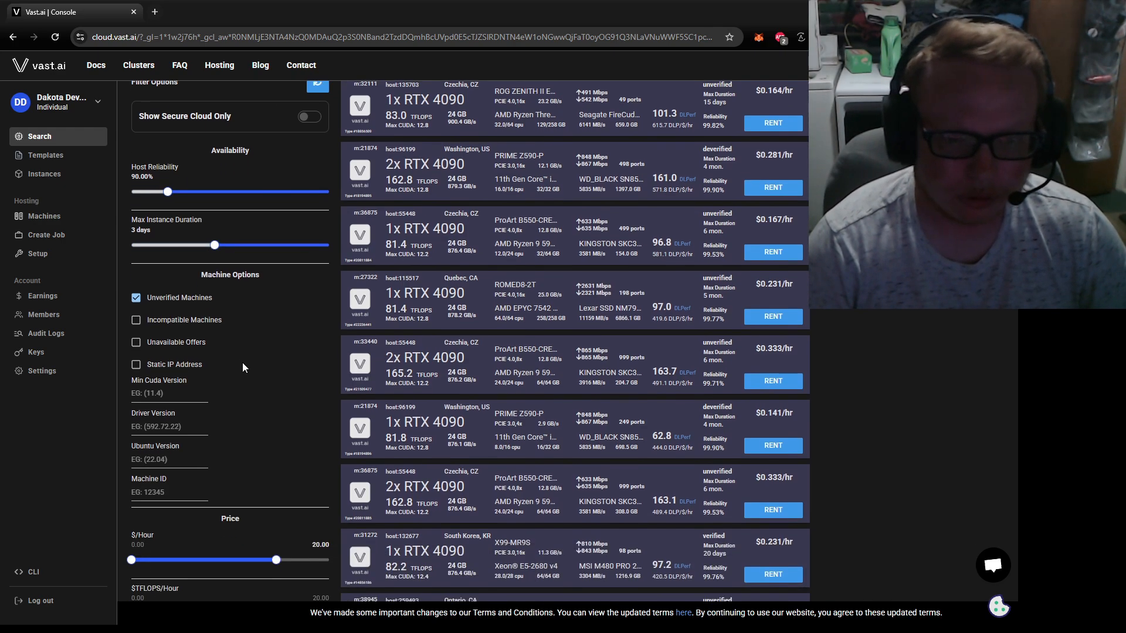
scroll("up", 3)
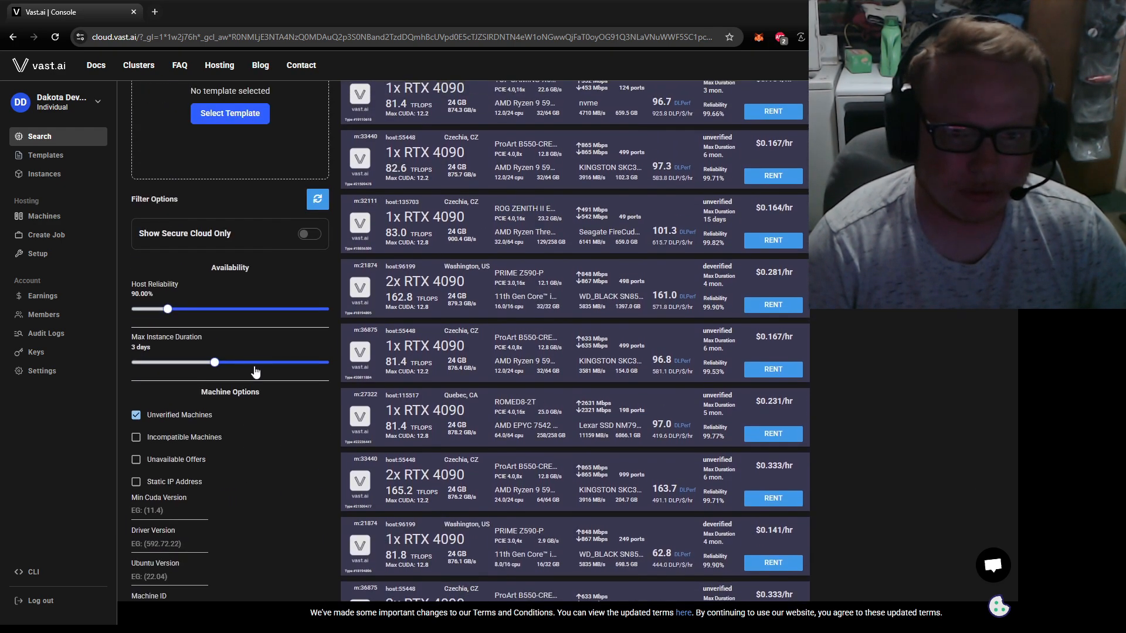
mouse_move(165, 308)
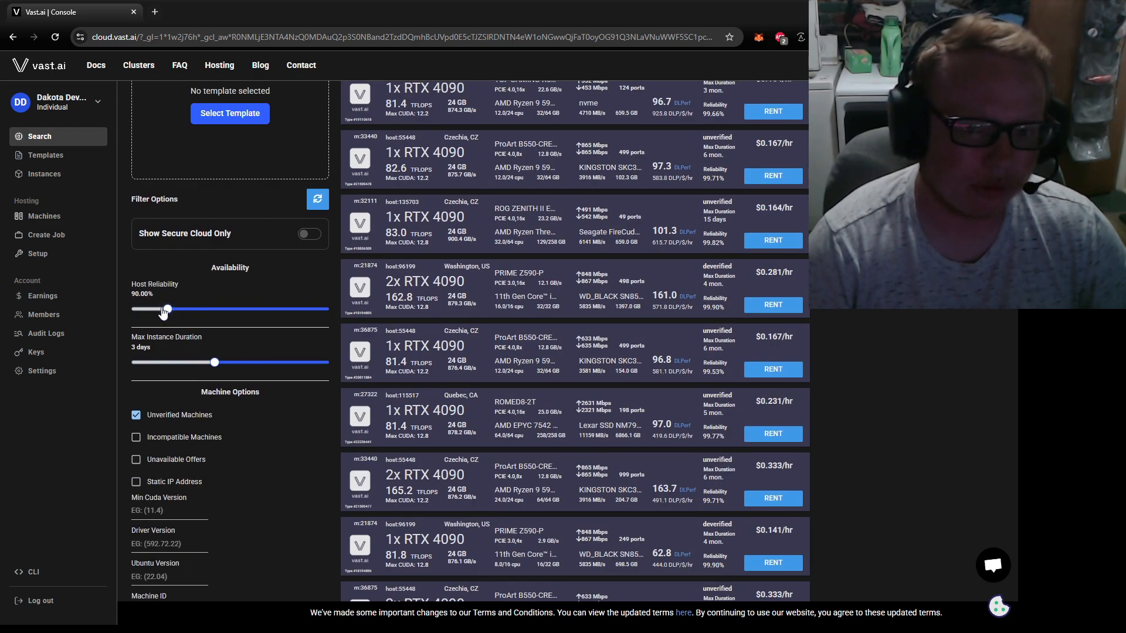
scroll("up", 3)
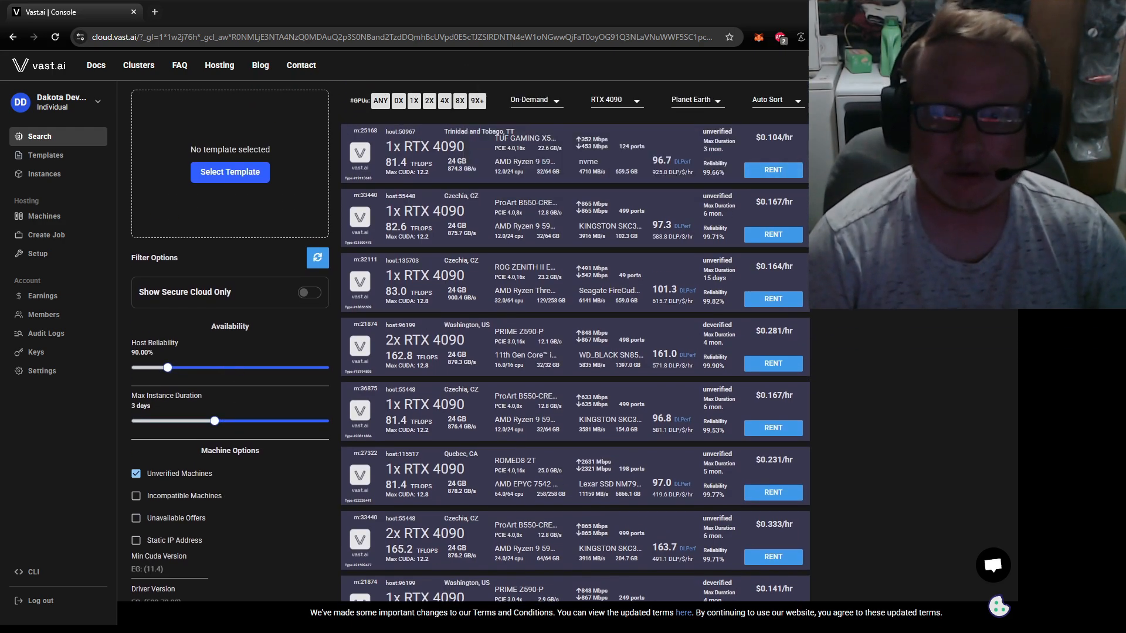
Step: Sort the RTX 4090 offers by Price (inc.), cheapest $0.104/hr first
left_click(774, 98)
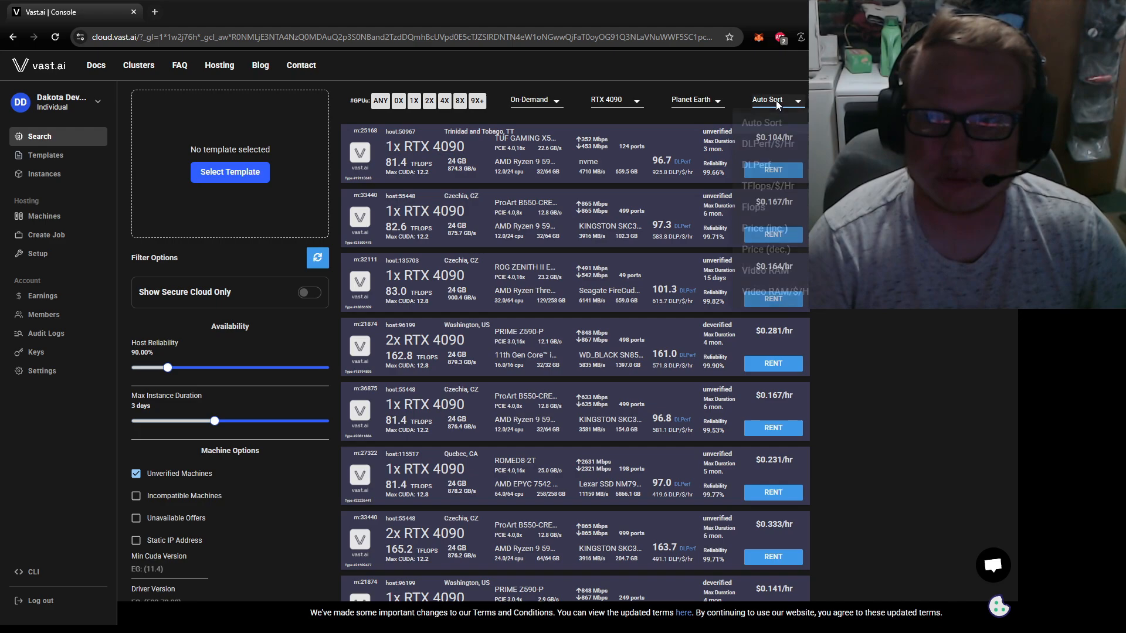
left_click(765, 233)
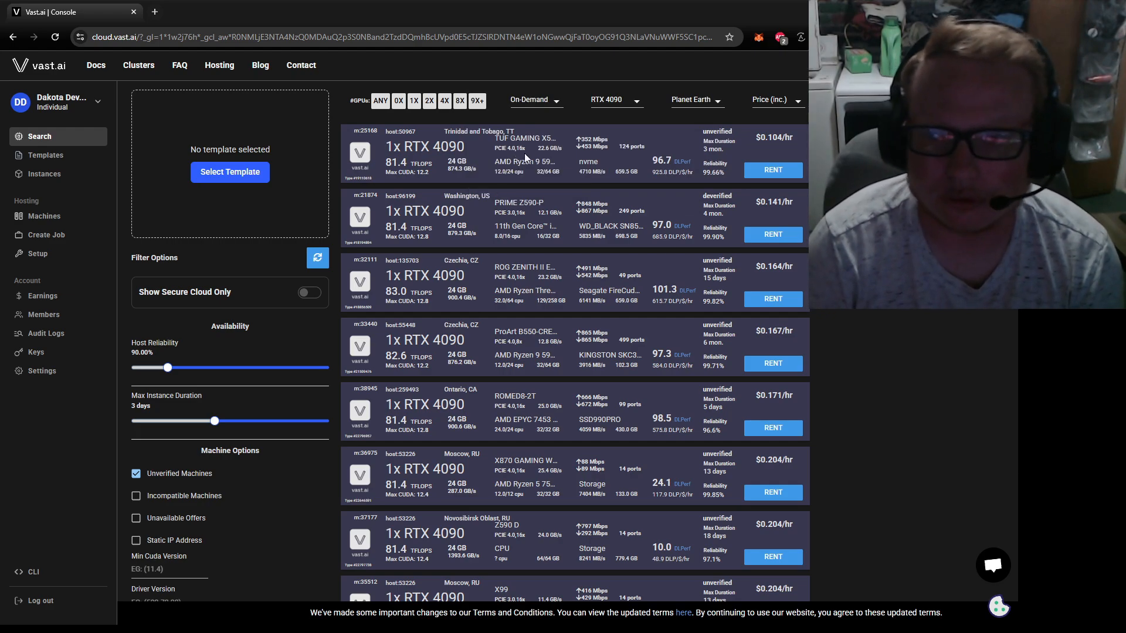
mouse_move(452, 180)
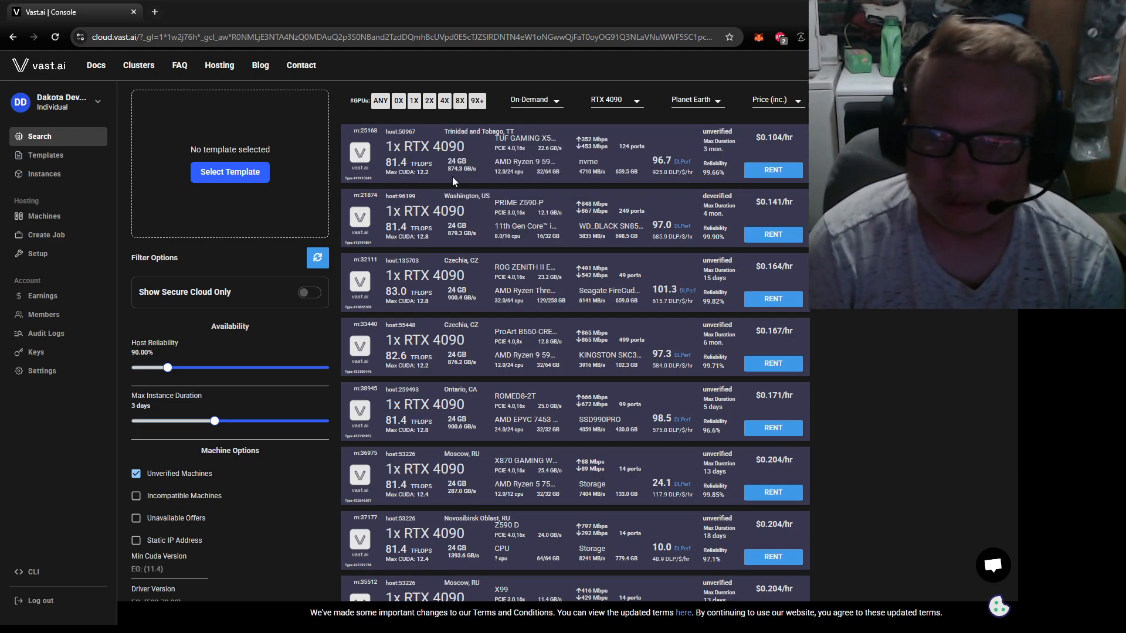
mouse_move(535, 162)
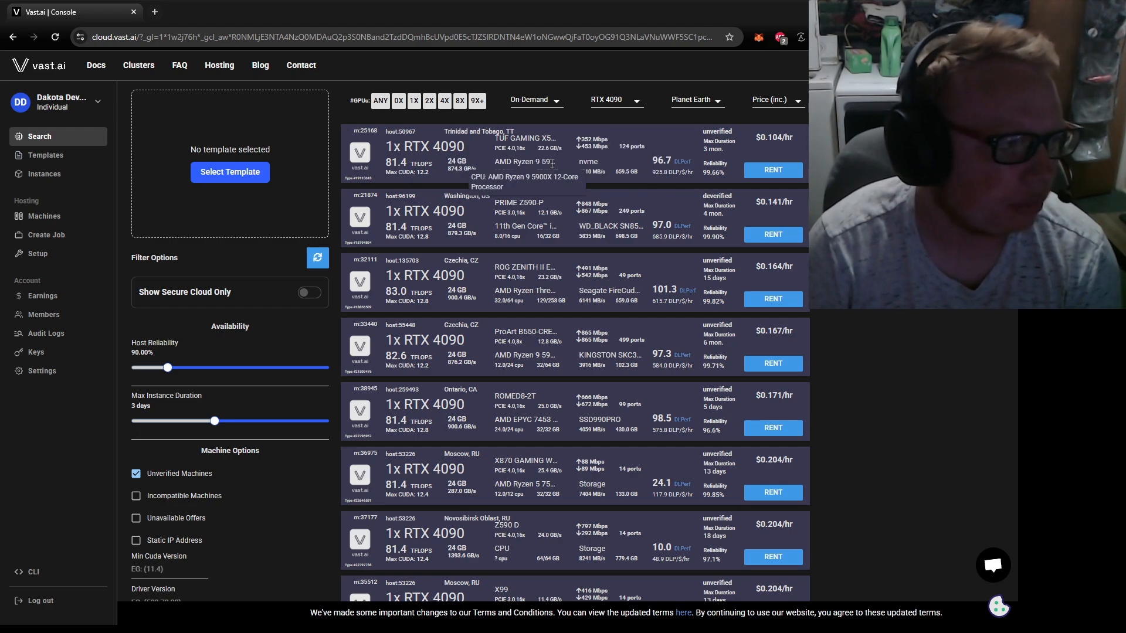
mouse_move(700, 147)
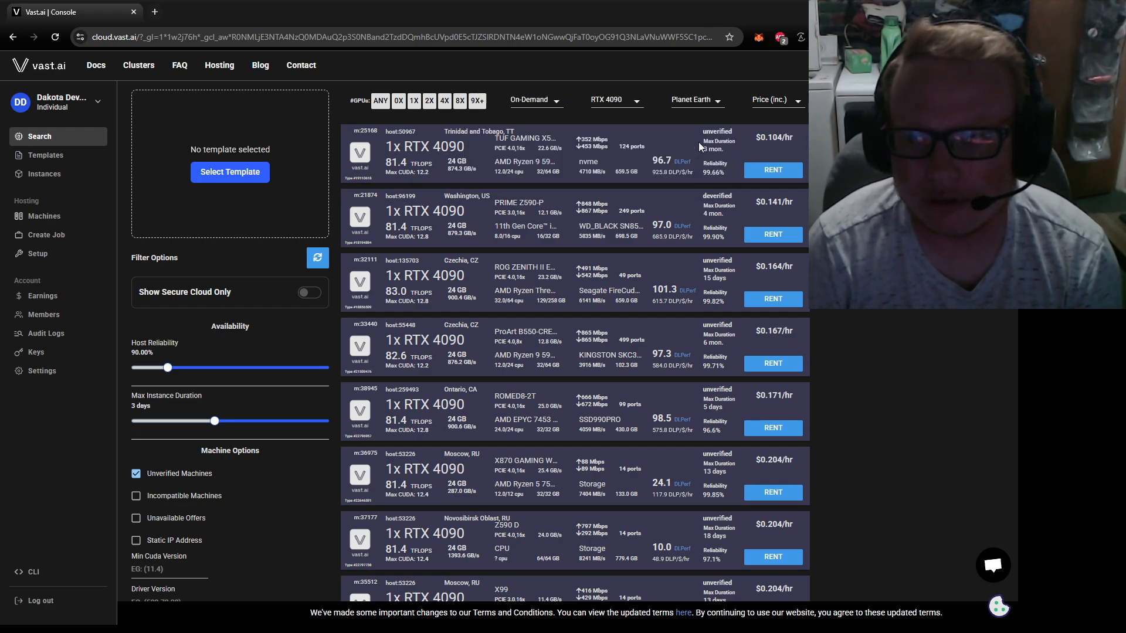
mouse_move(521, 203)
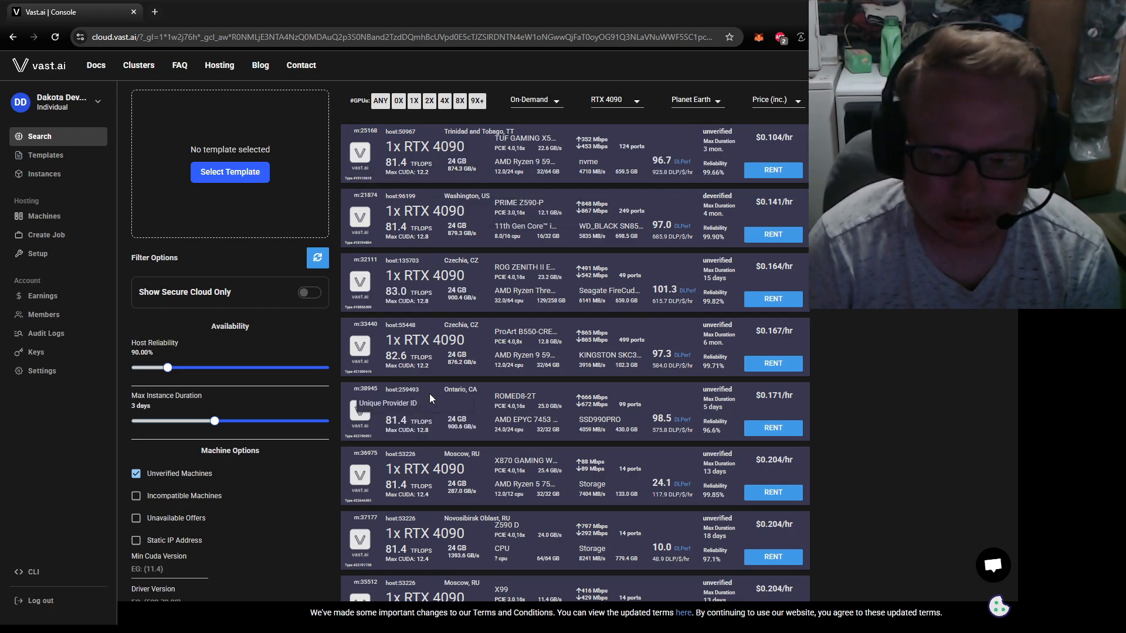
mouse_move(366, 209)
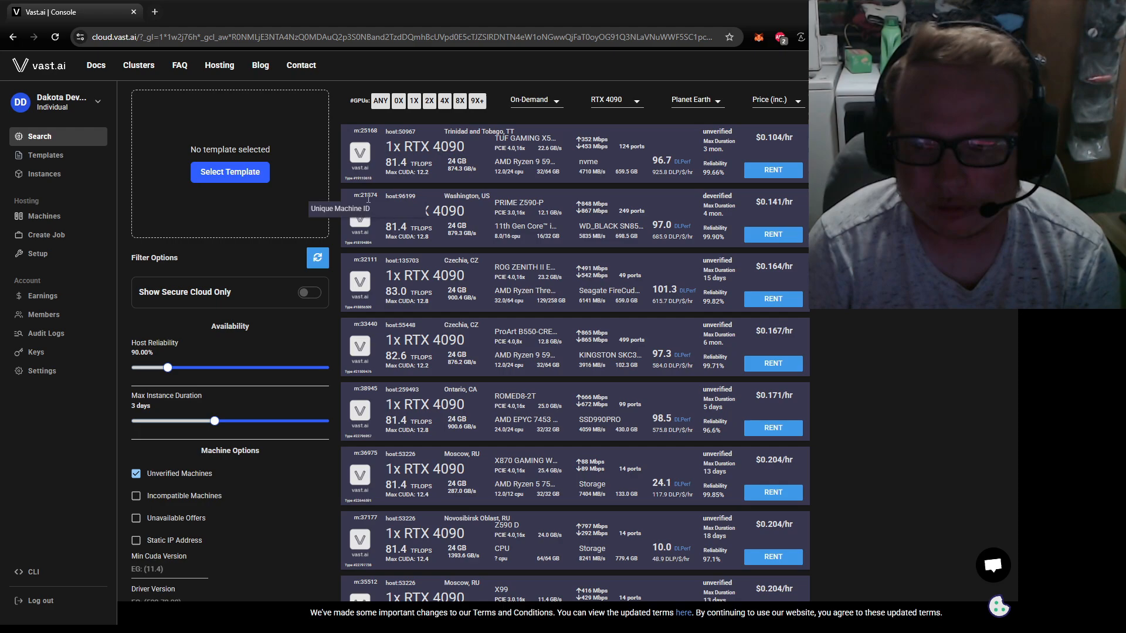
mouse_move(773, 137)
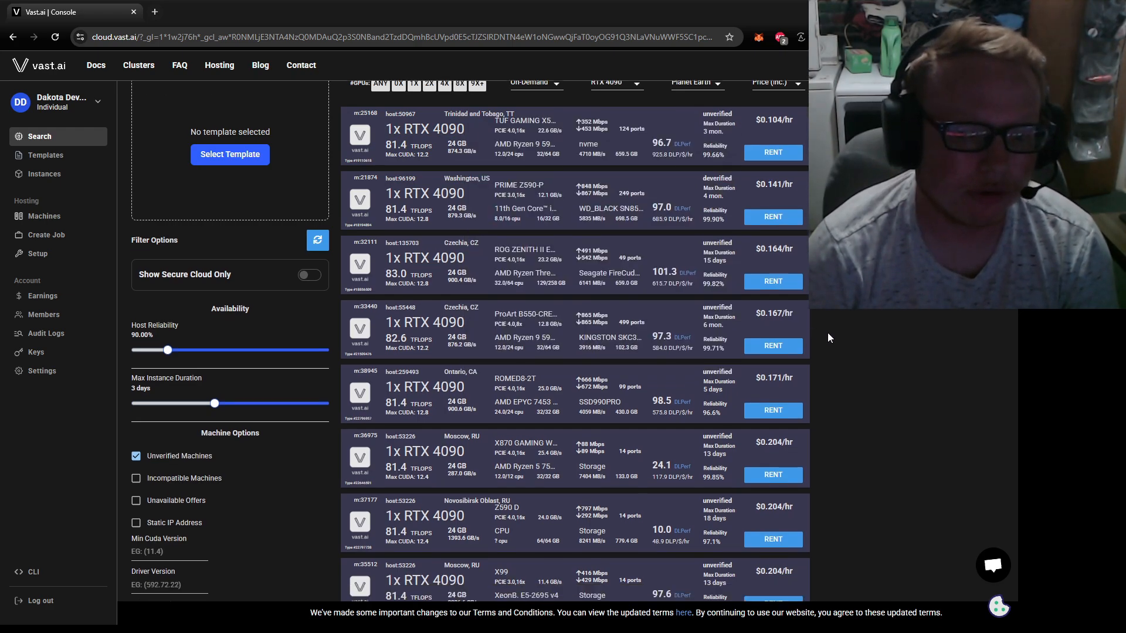
Step: Review the price-sorted offers and bring up the region choices from Planet Earth
scroll("up", 3)
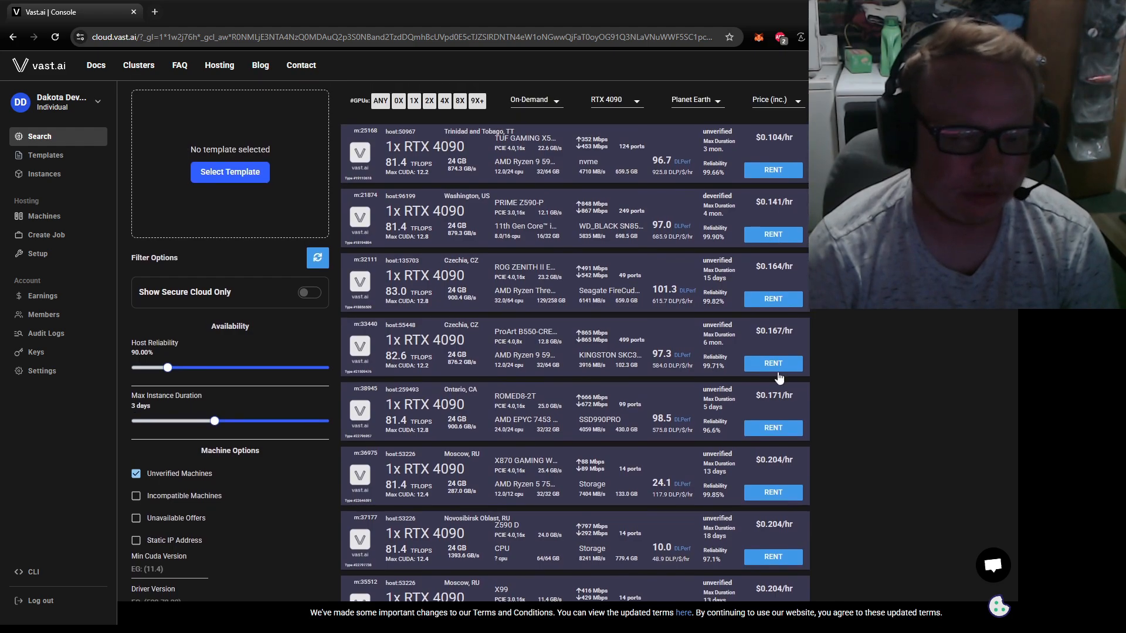
scroll("down", 3)
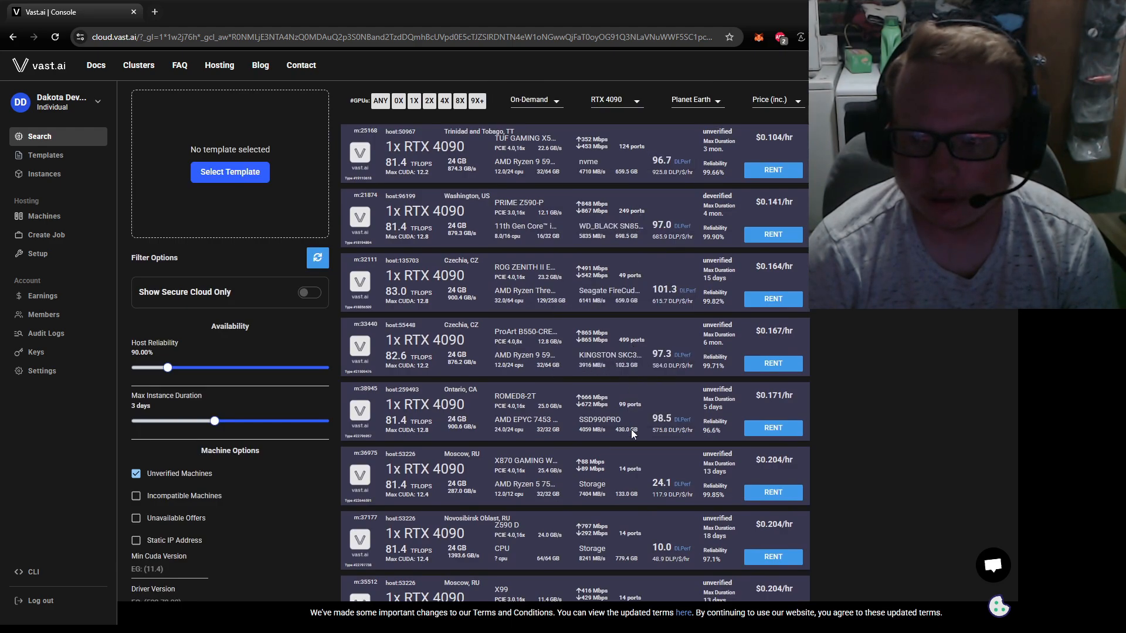
mouse_move(574, 307)
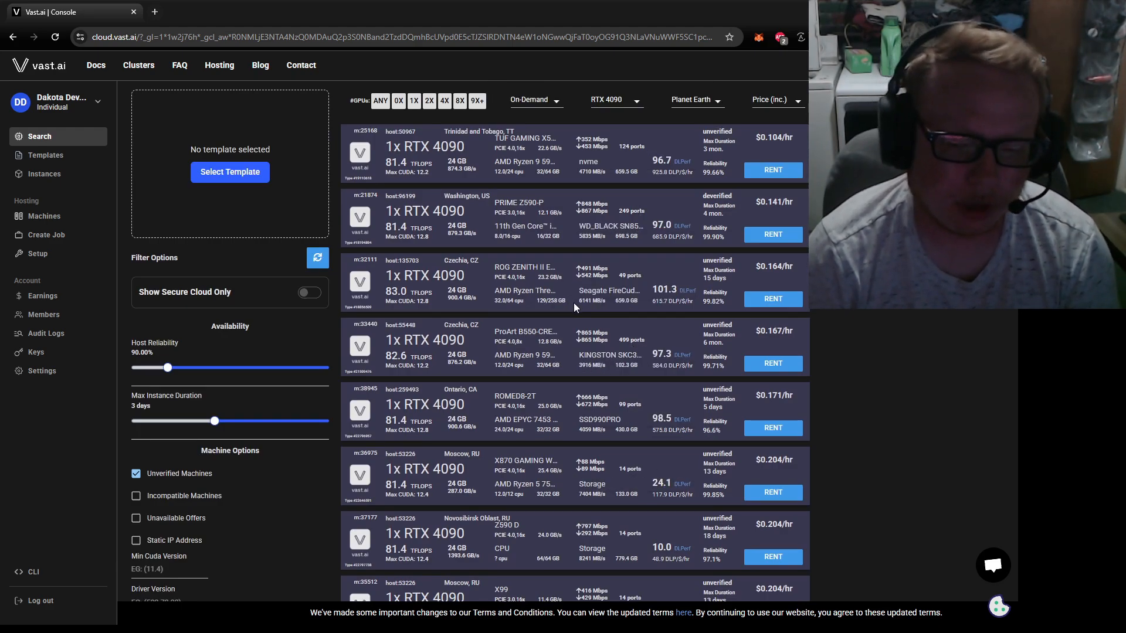
mouse_move(460, 487)
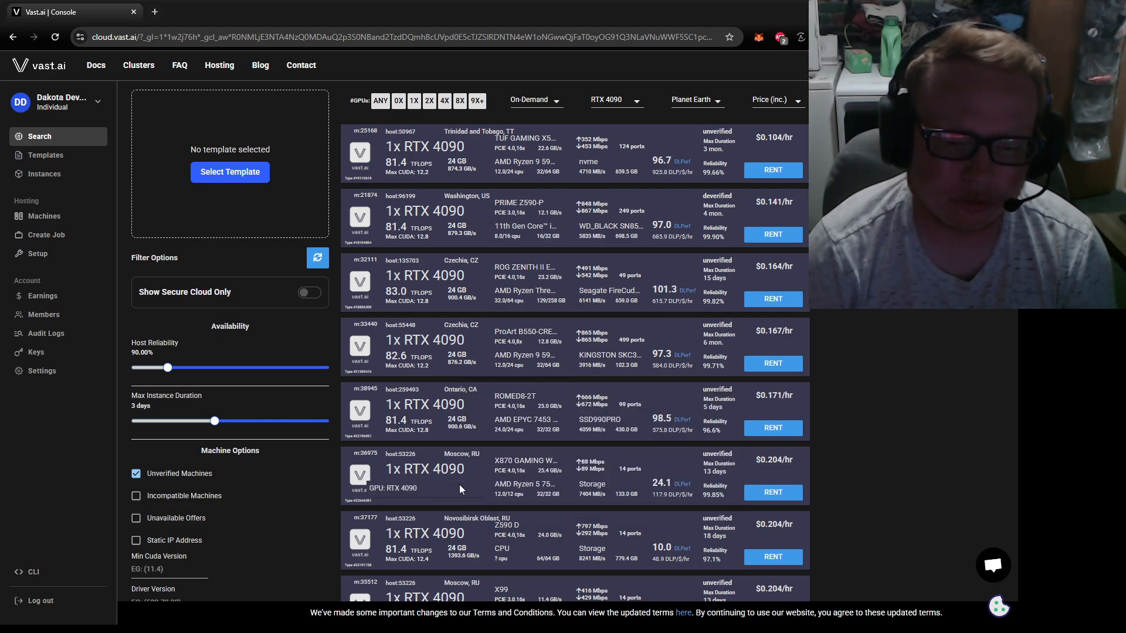
mouse_move(541, 331)
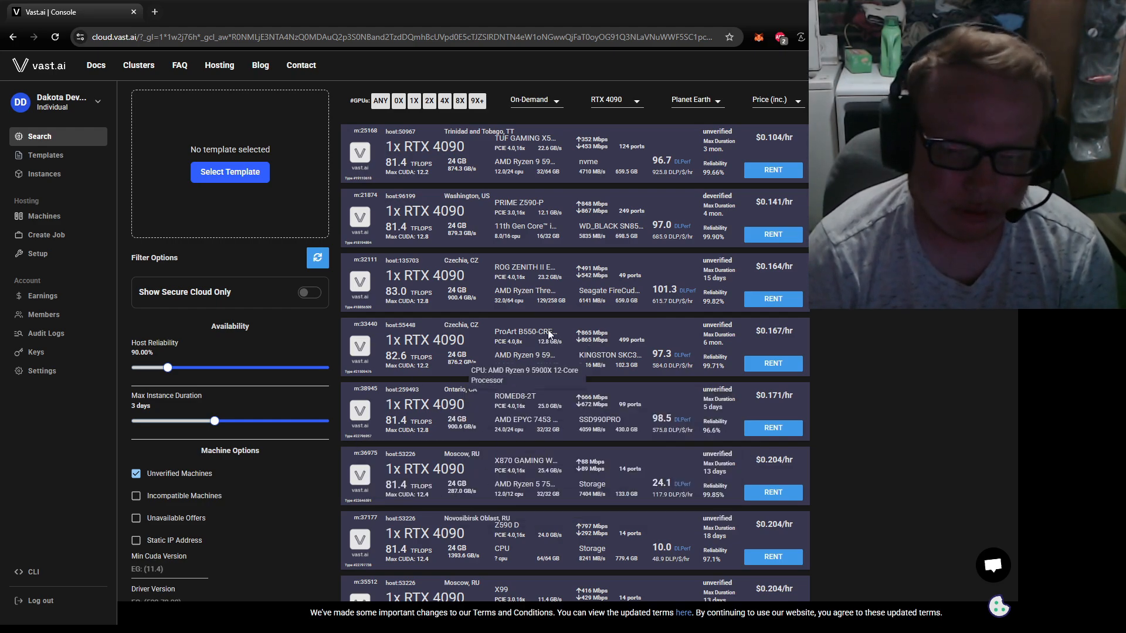
mouse_move(503, 211)
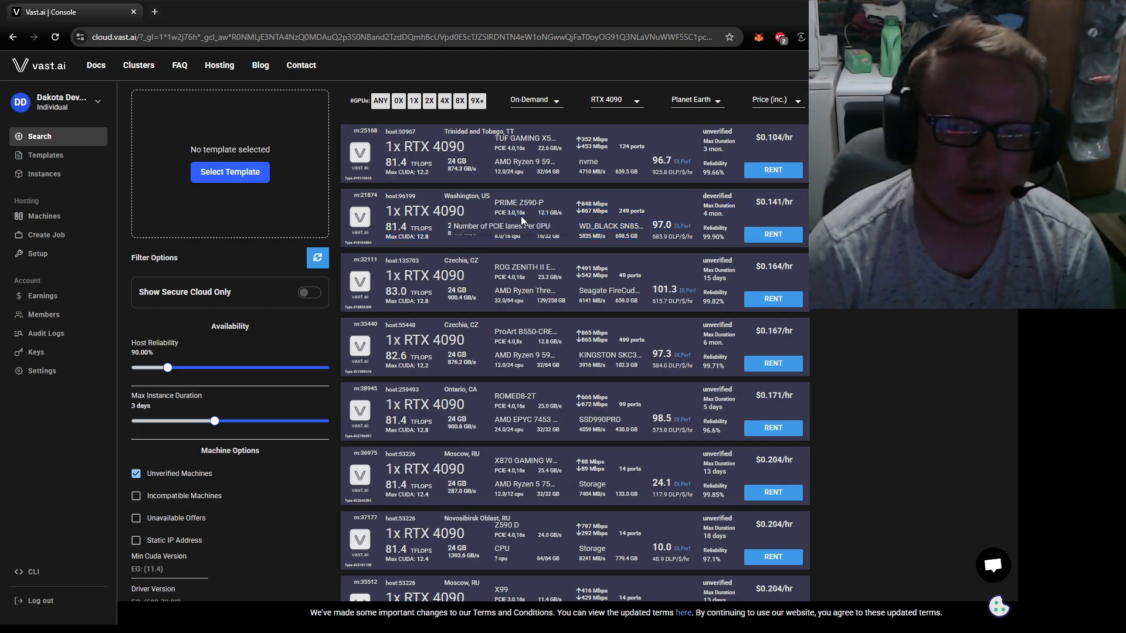
mouse_move(639, 148)
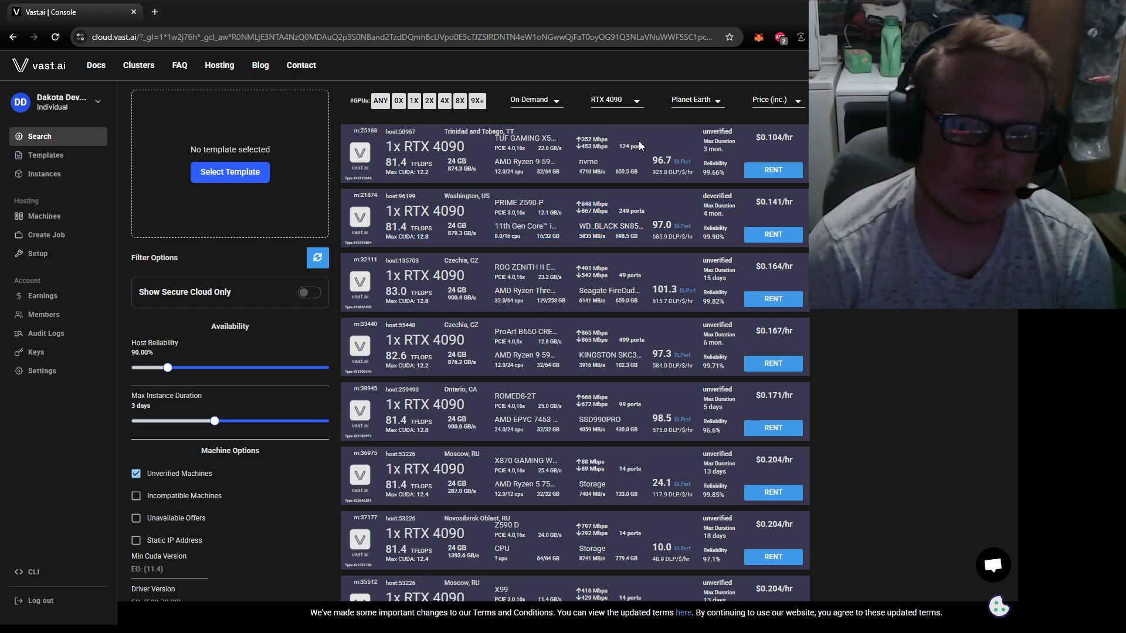
mouse_move(659, 249)
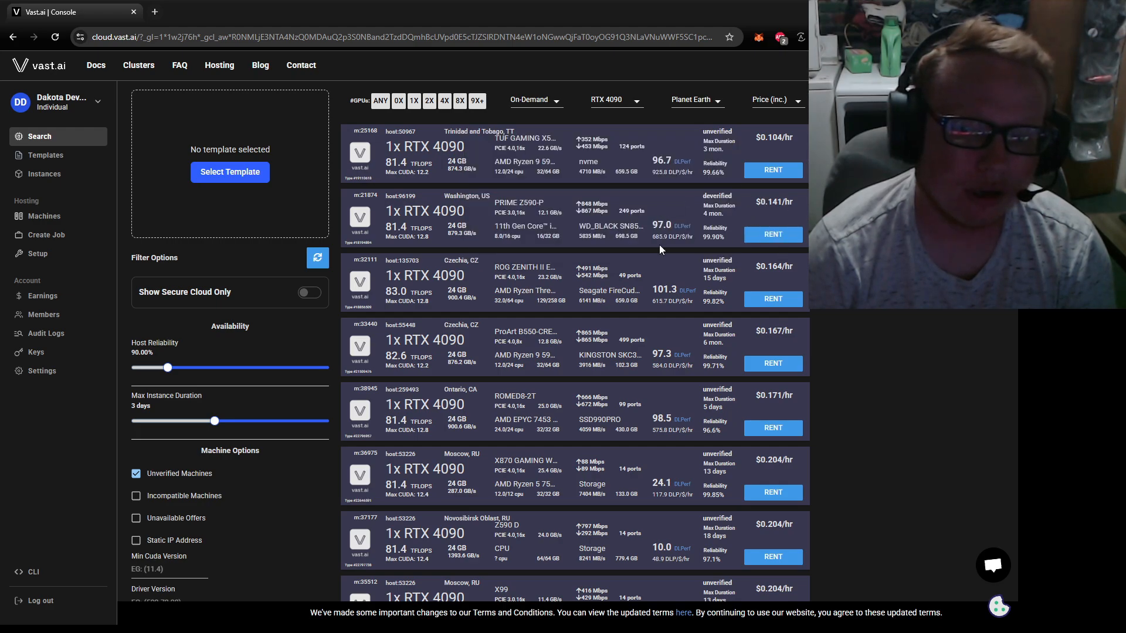
mouse_move(494, 349)
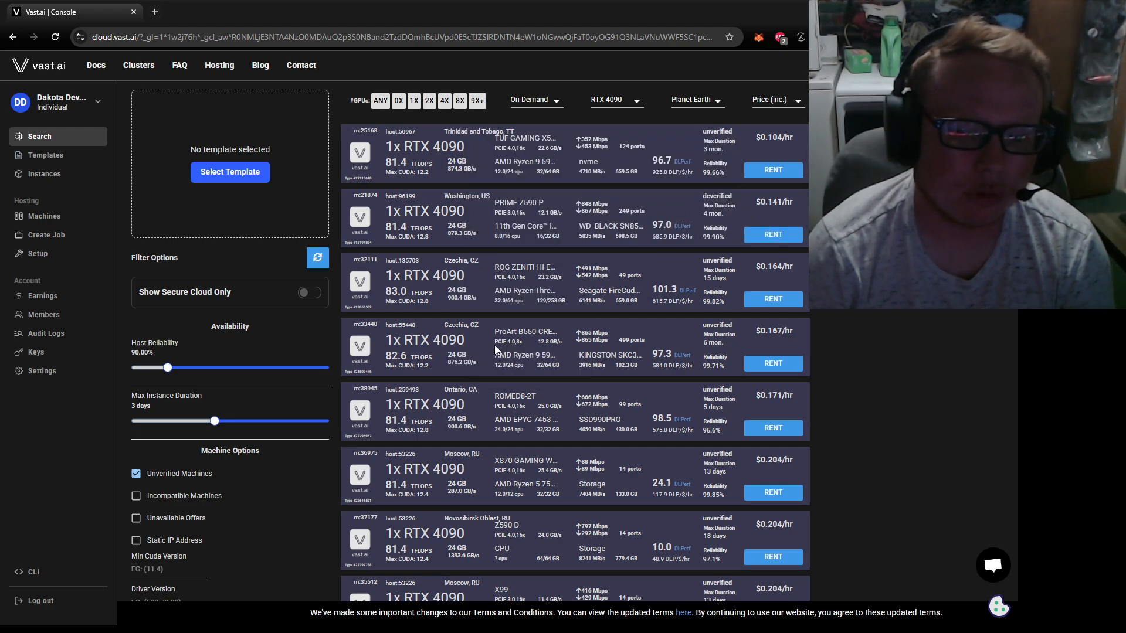
mouse_move(535, 348)
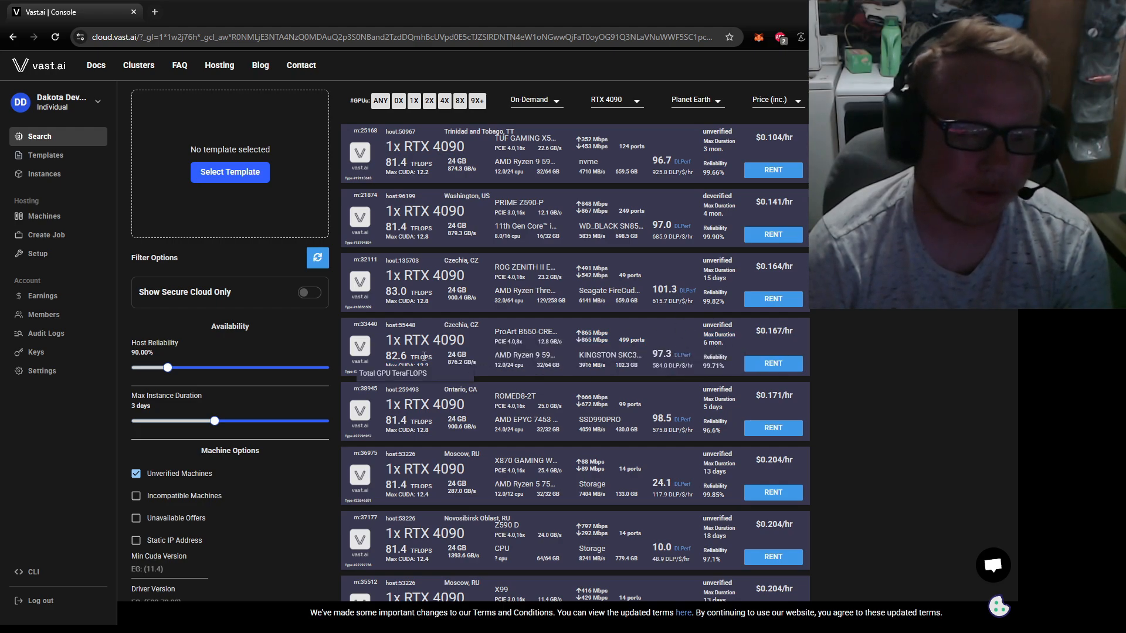
mouse_move(514, 341)
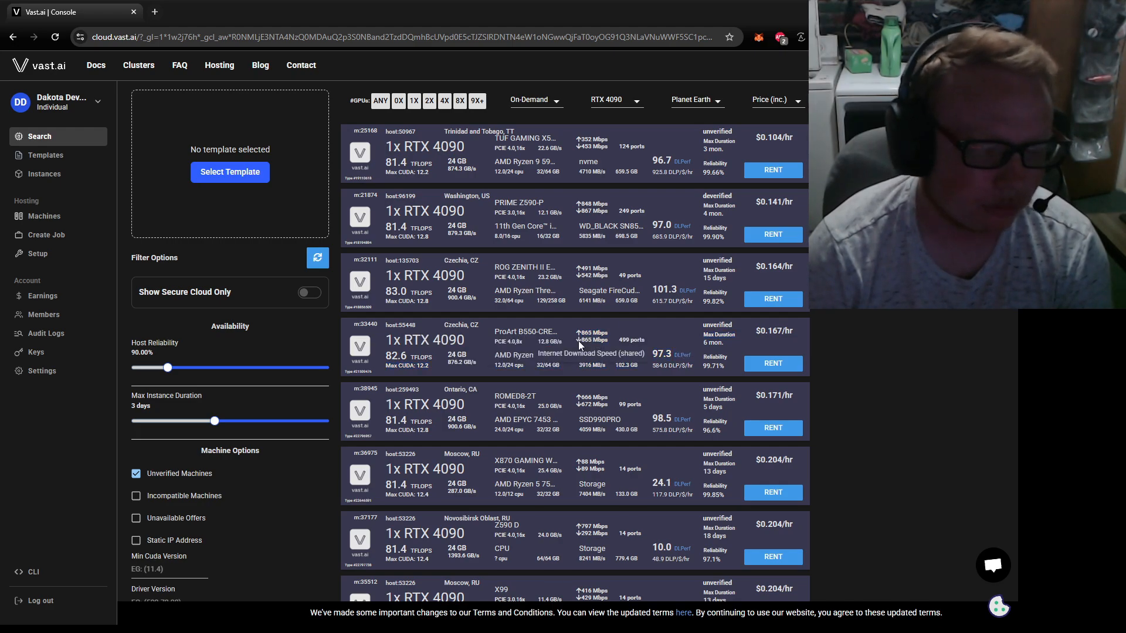
mouse_move(596, 199)
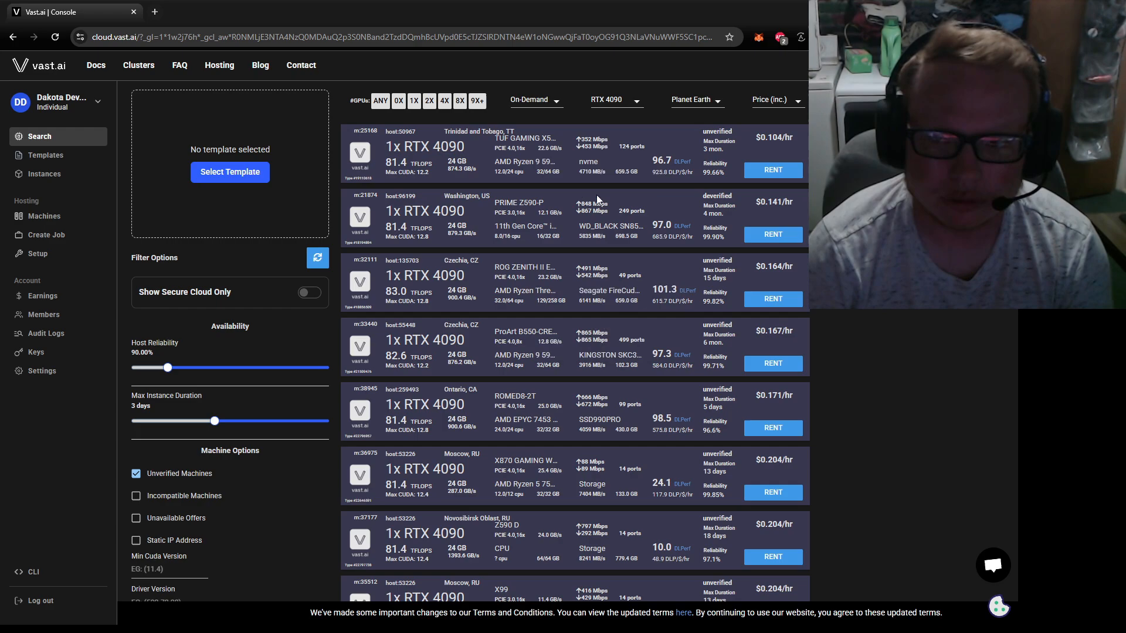
mouse_move(541, 255)
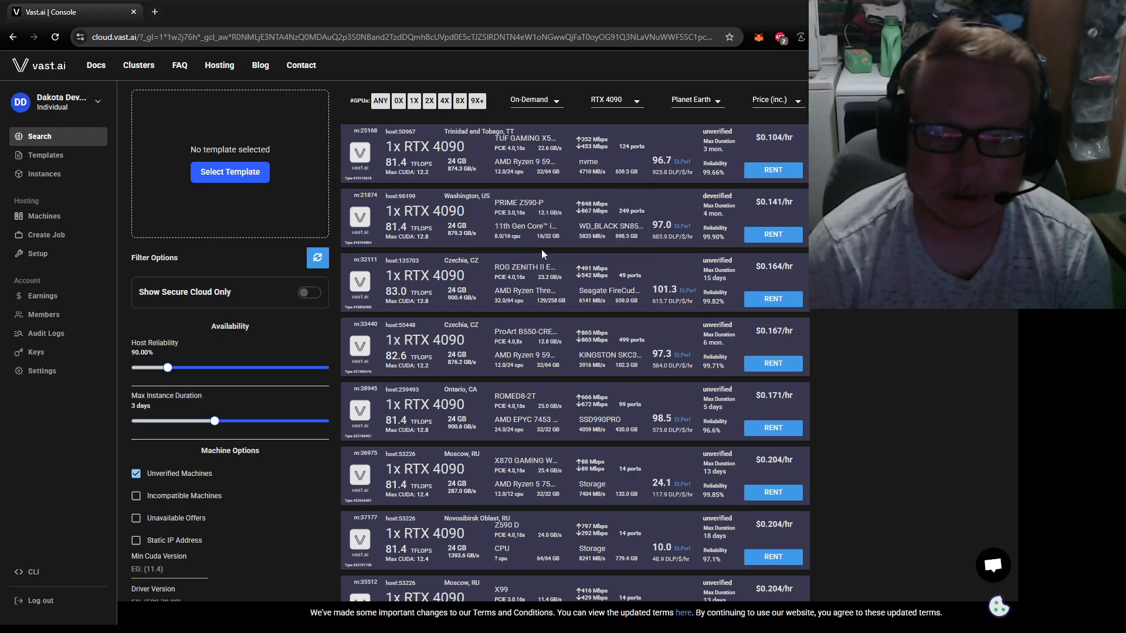
mouse_move(578, 231)
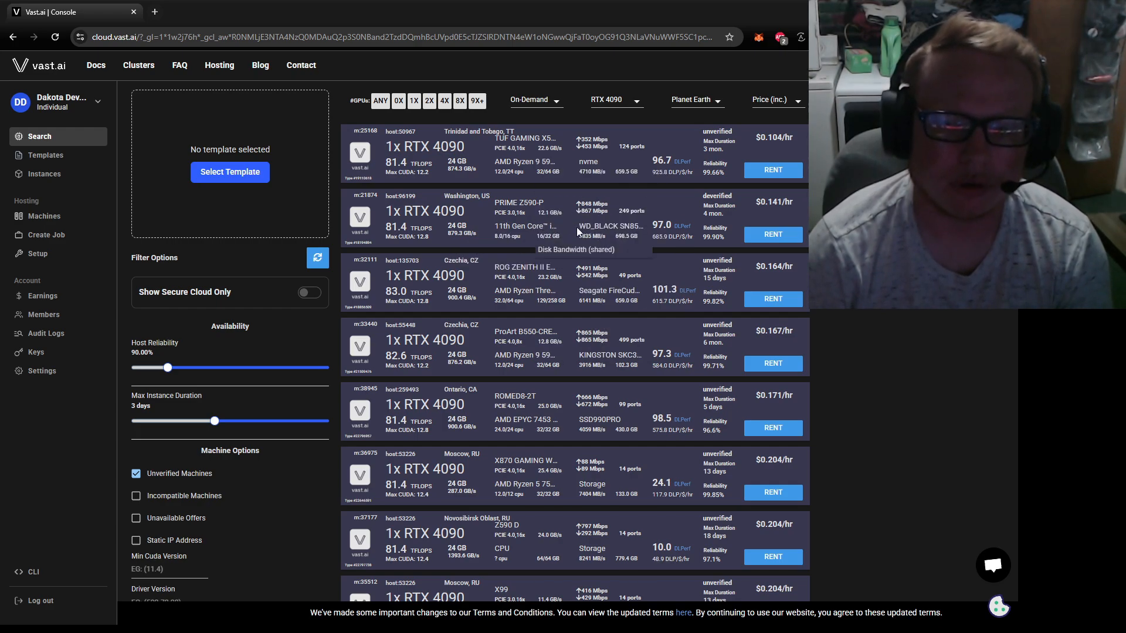
mouse_move(452, 349)
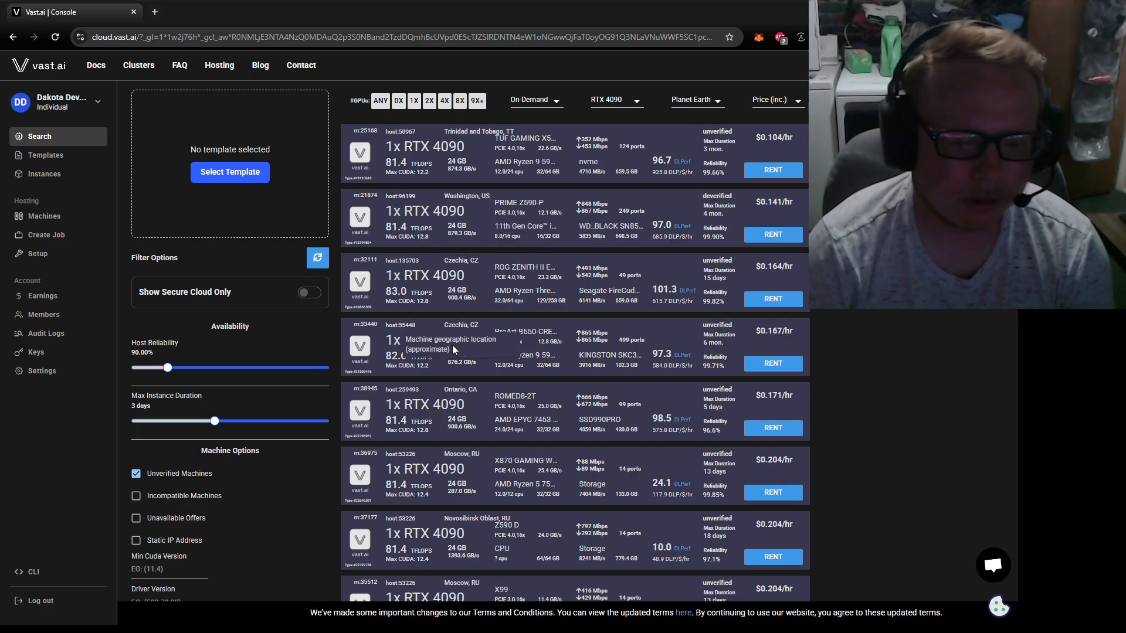
mouse_move(425, 340)
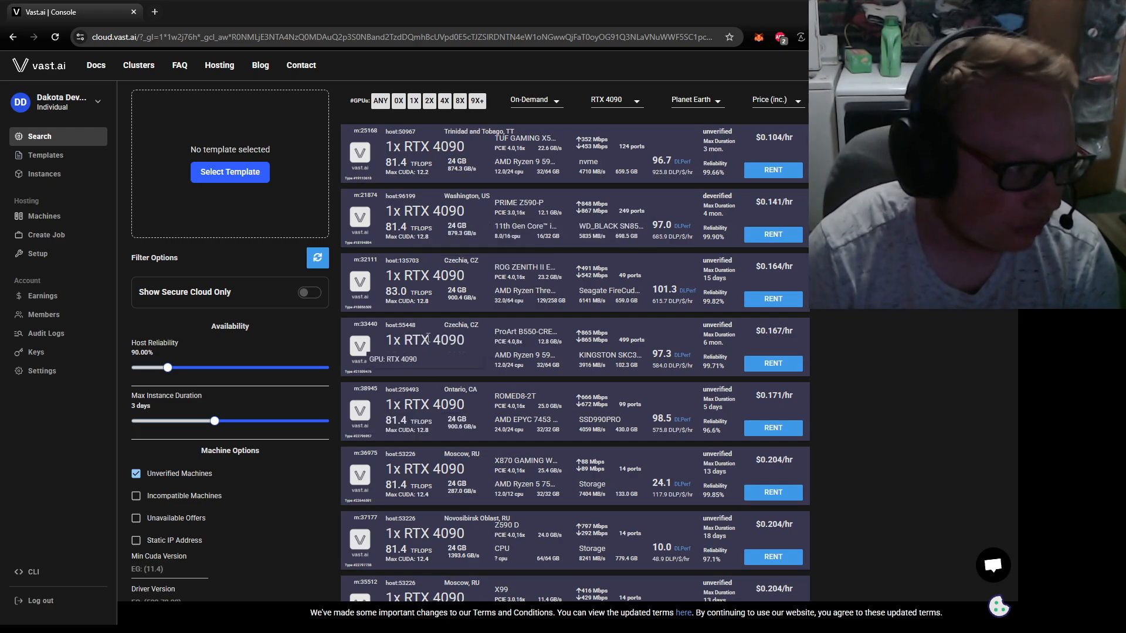
mouse_move(470, 195)
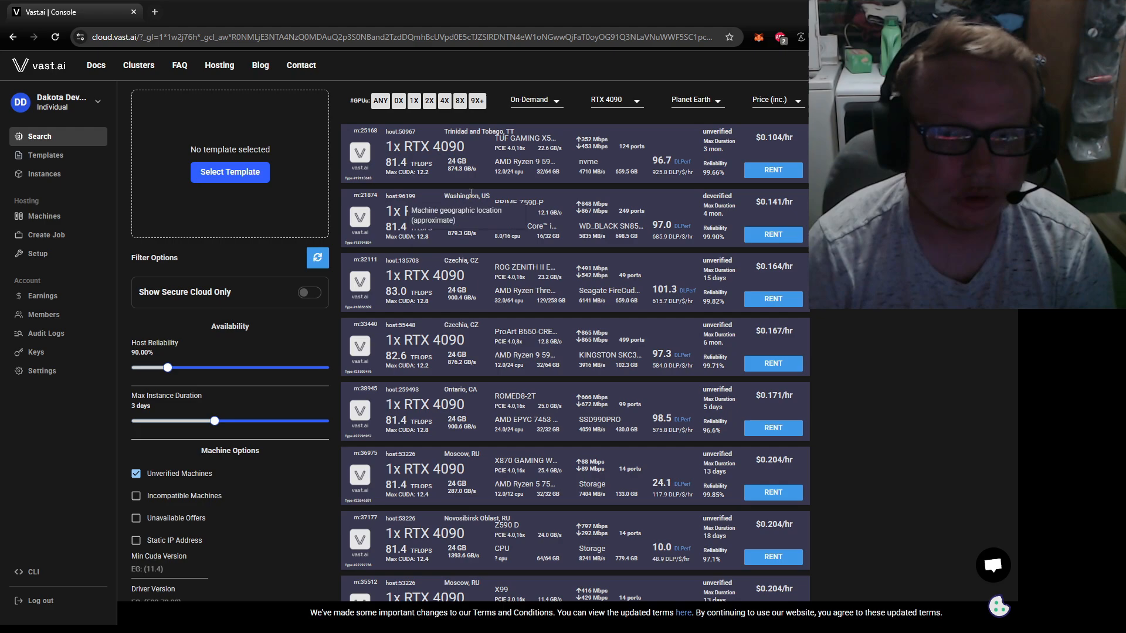
mouse_move(507, 260)
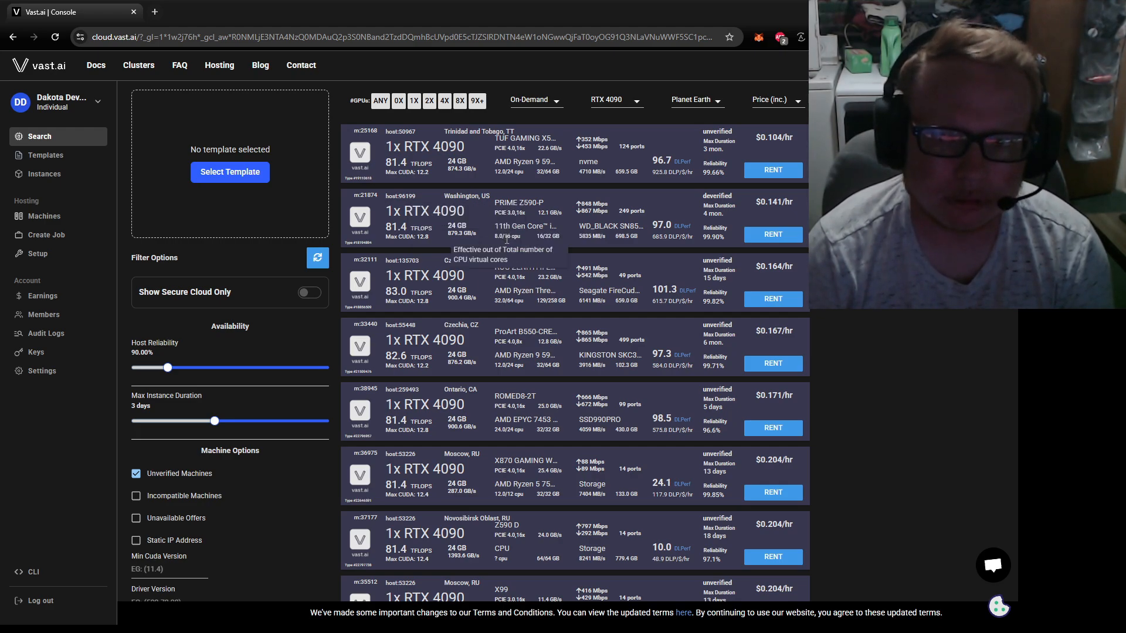
mouse_move(623, 211)
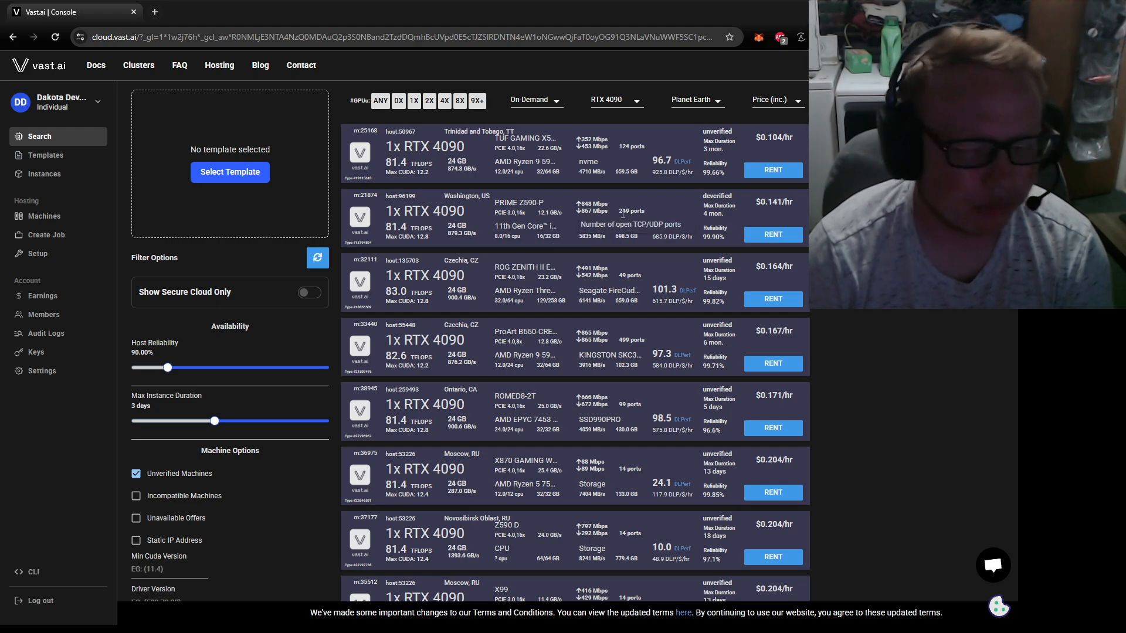
mouse_move(630, 209)
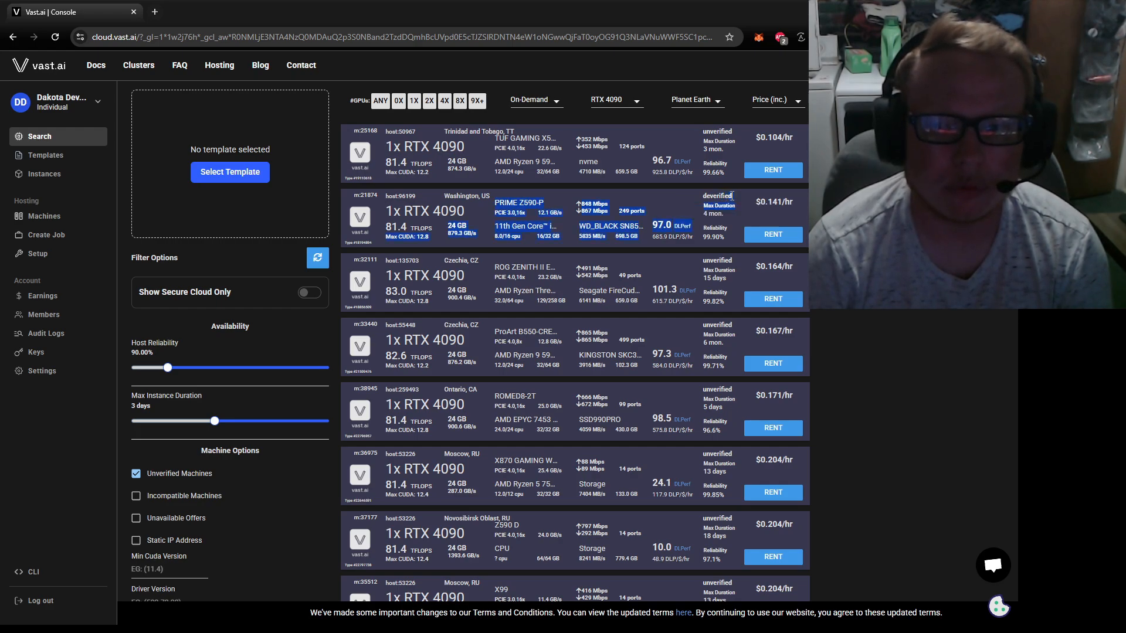
mouse_move(609, 171)
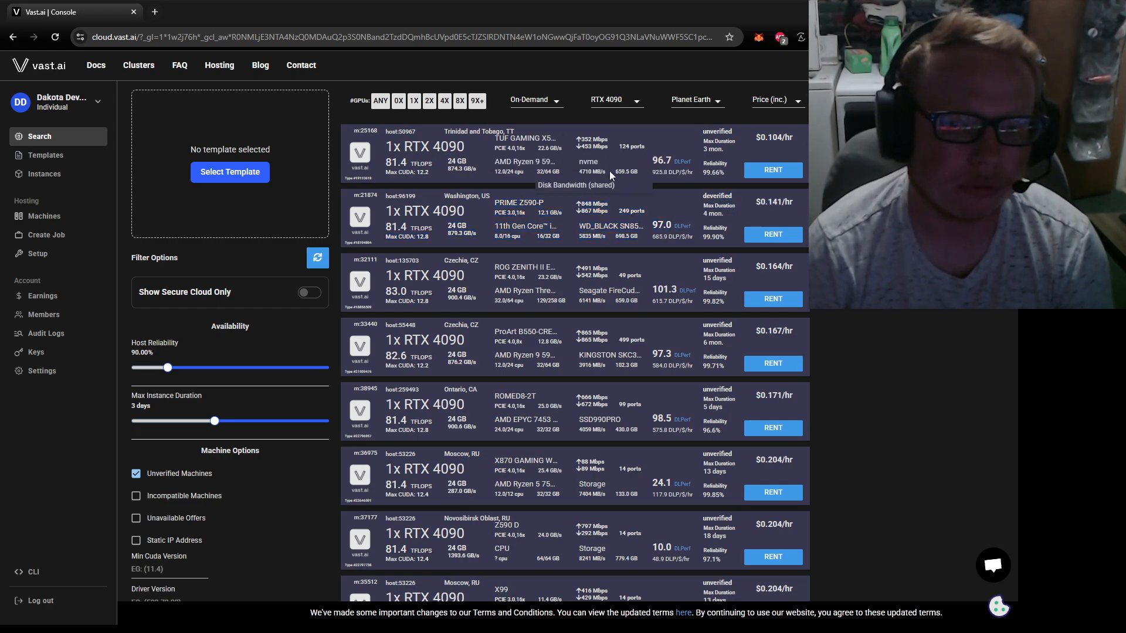
mouse_move(717, 212)
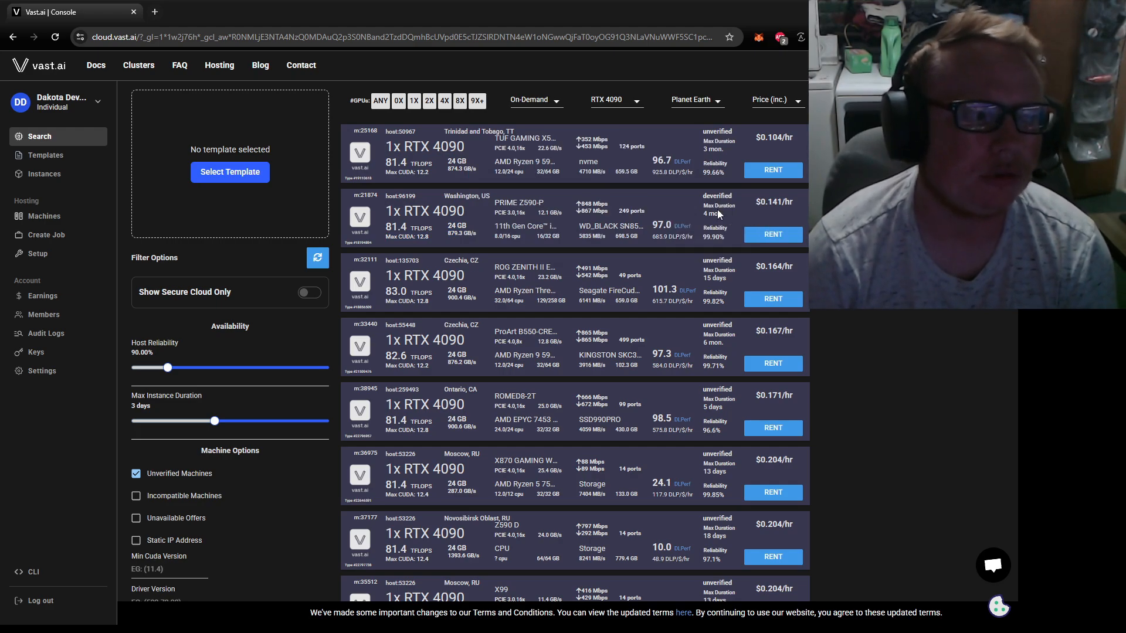
mouse_move(640, 242)
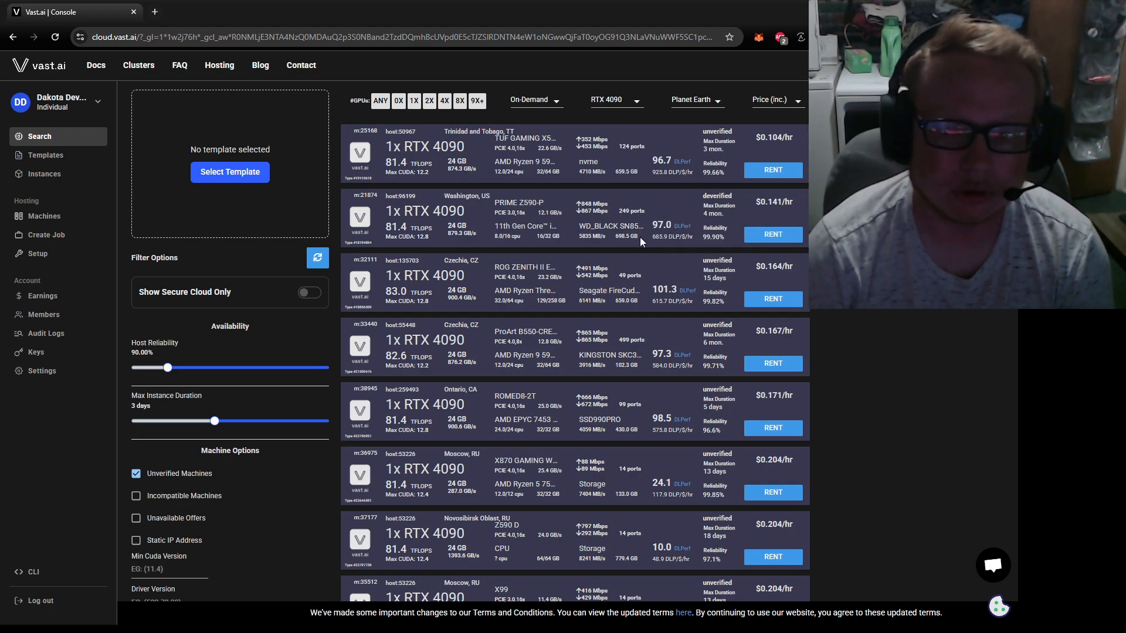
mouse_move(697, 464)
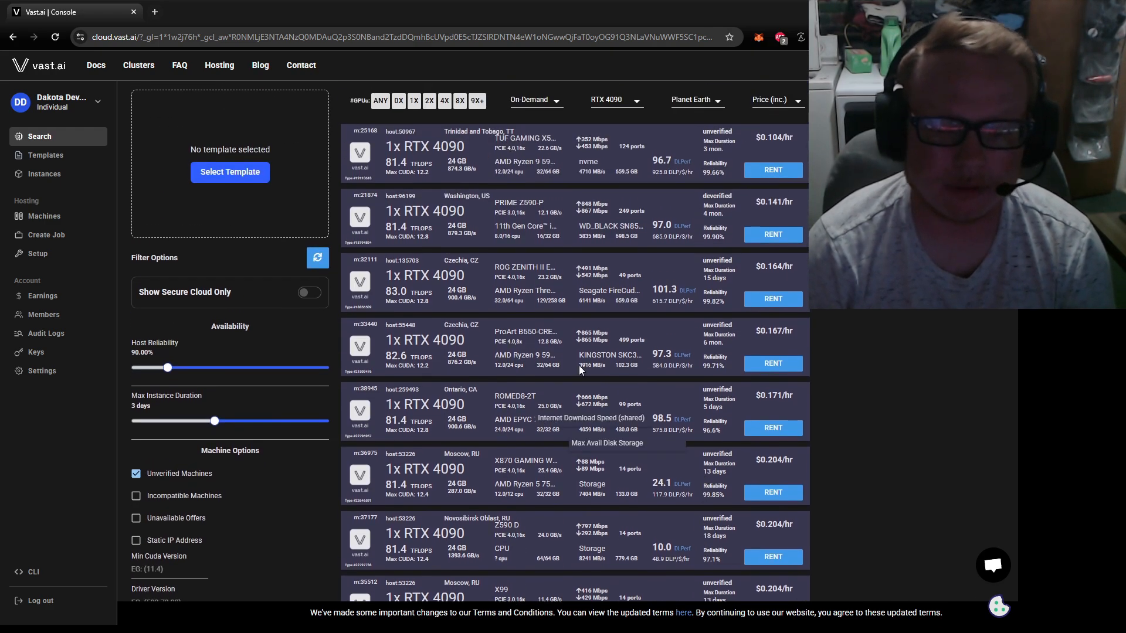
mouse_move(693, 312)
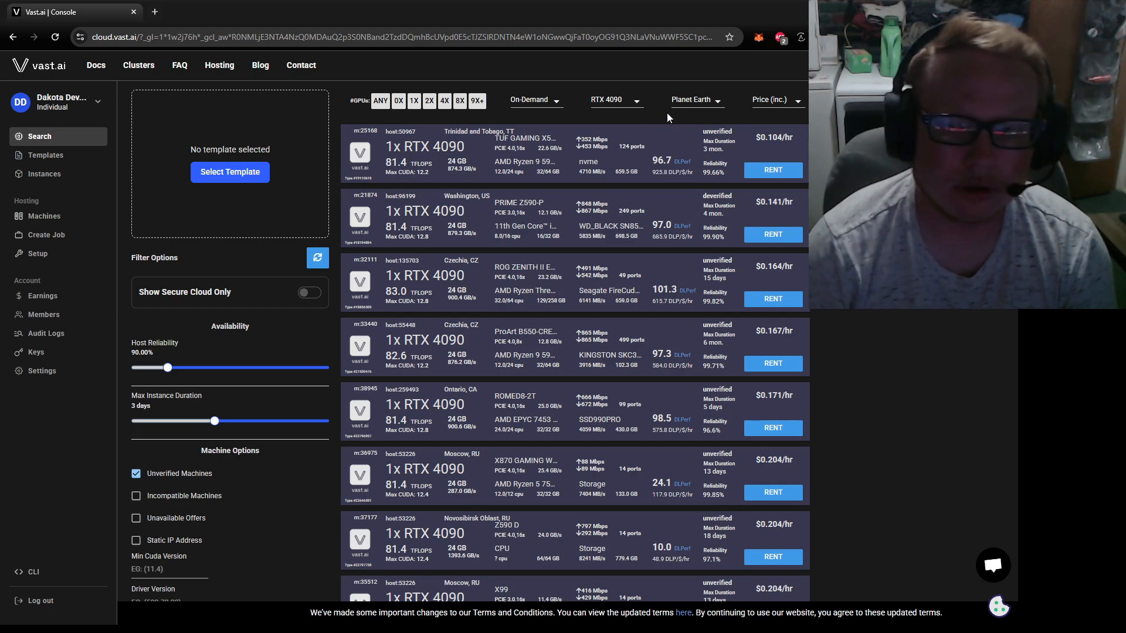
left_click(693, 98)
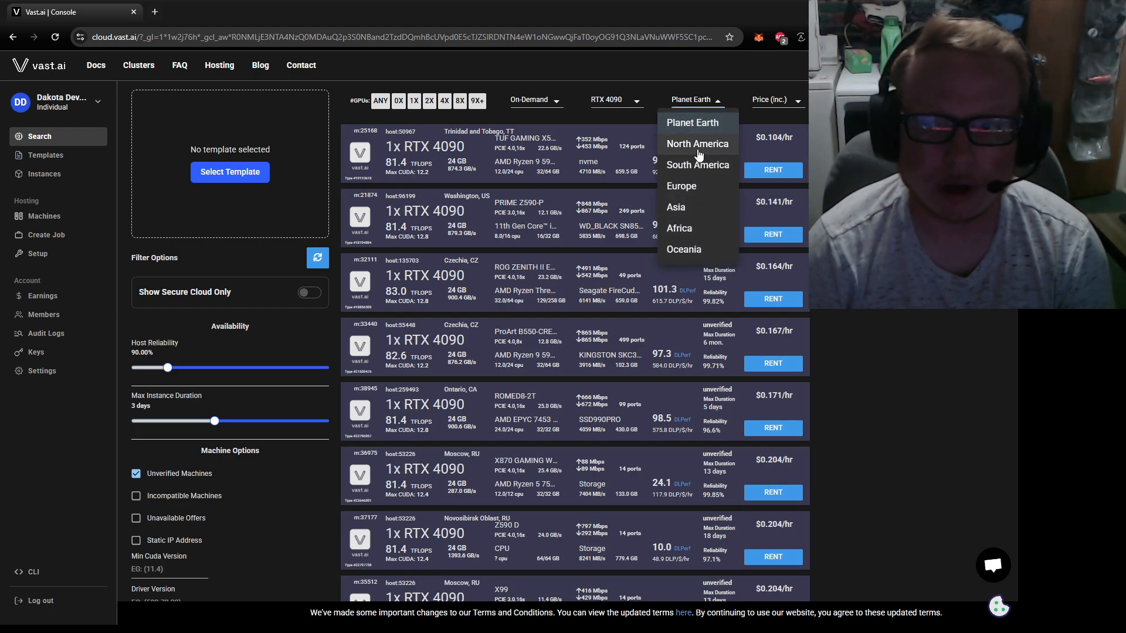
Step: Limit the RTX 4090 offers to North America, cheapest now $0.141/hr
left_click(695, 143)
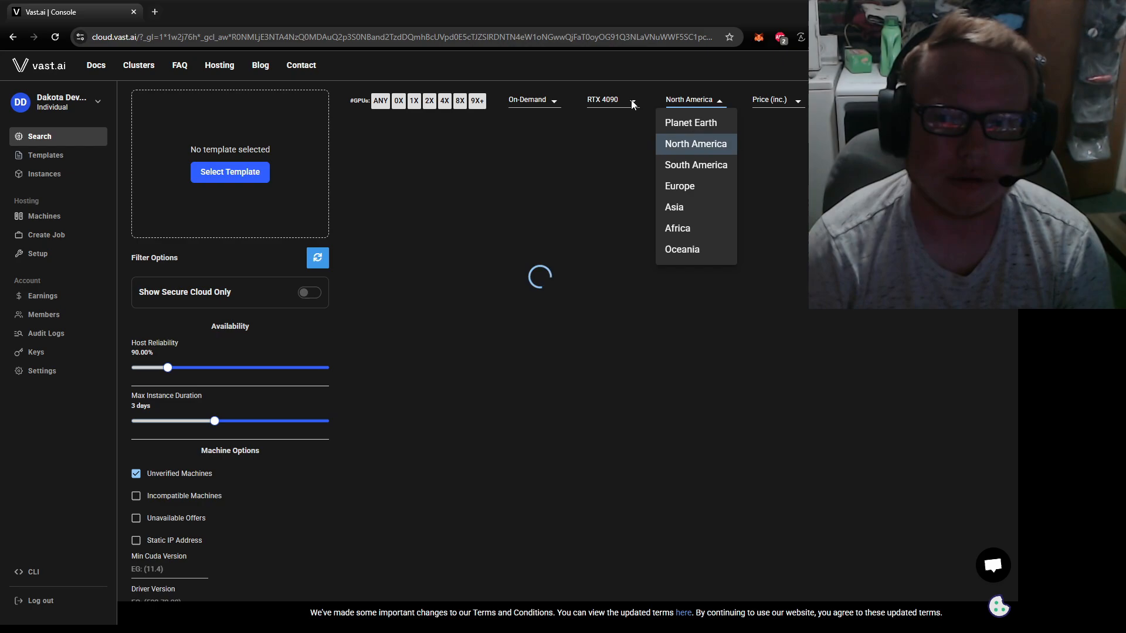
left_click(694, 144)
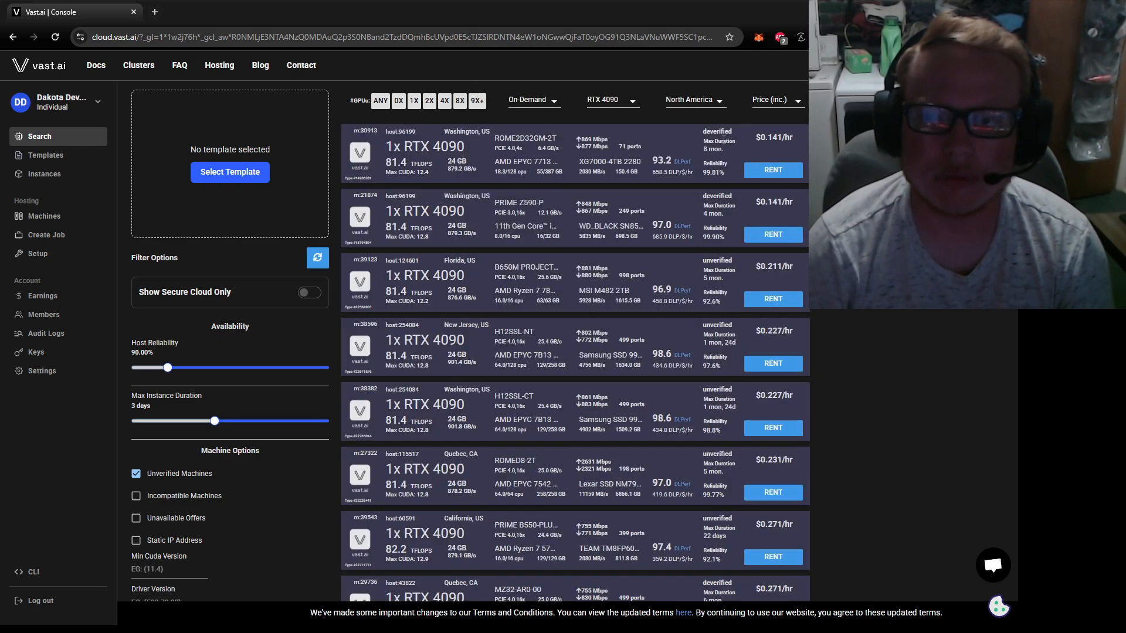
mouse_move(663, 365)
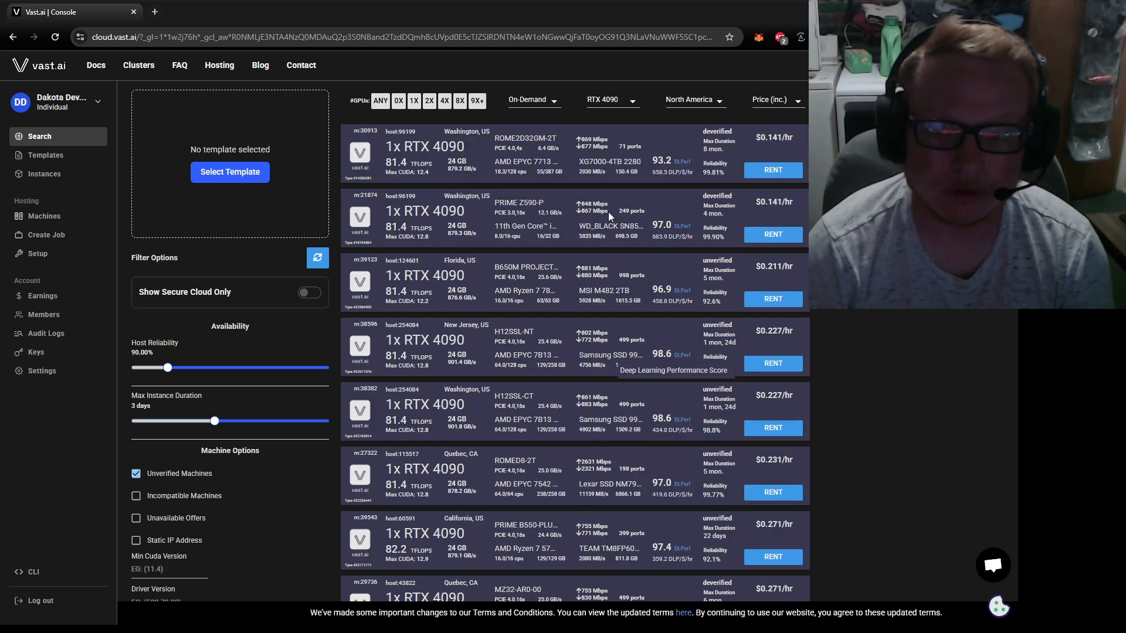
scroll("down", 3)
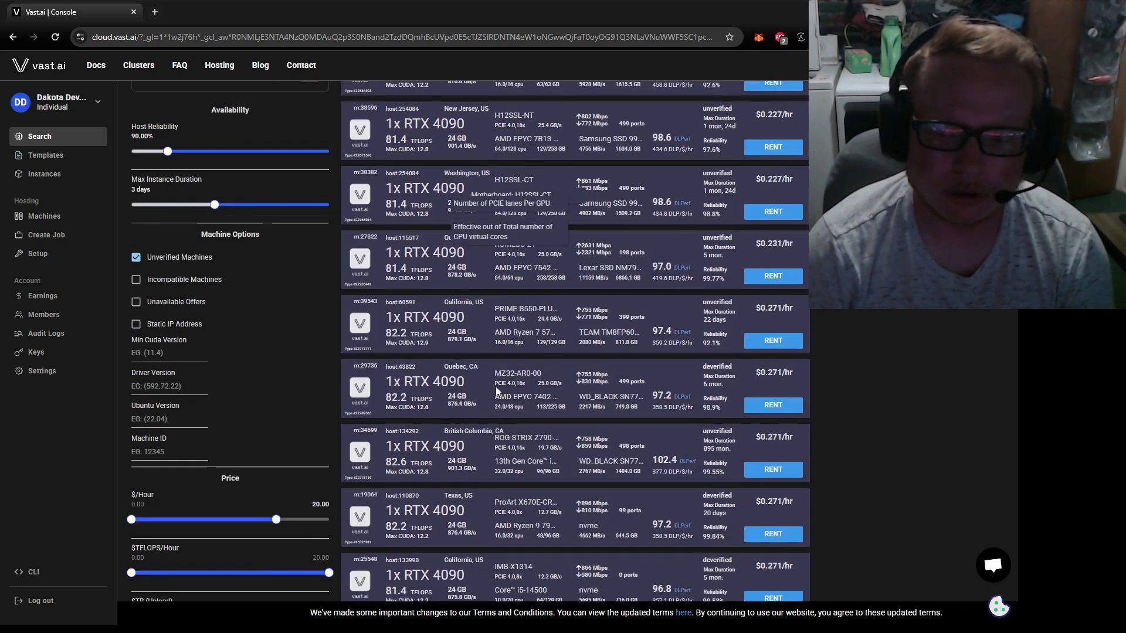
left_click(136, 257)
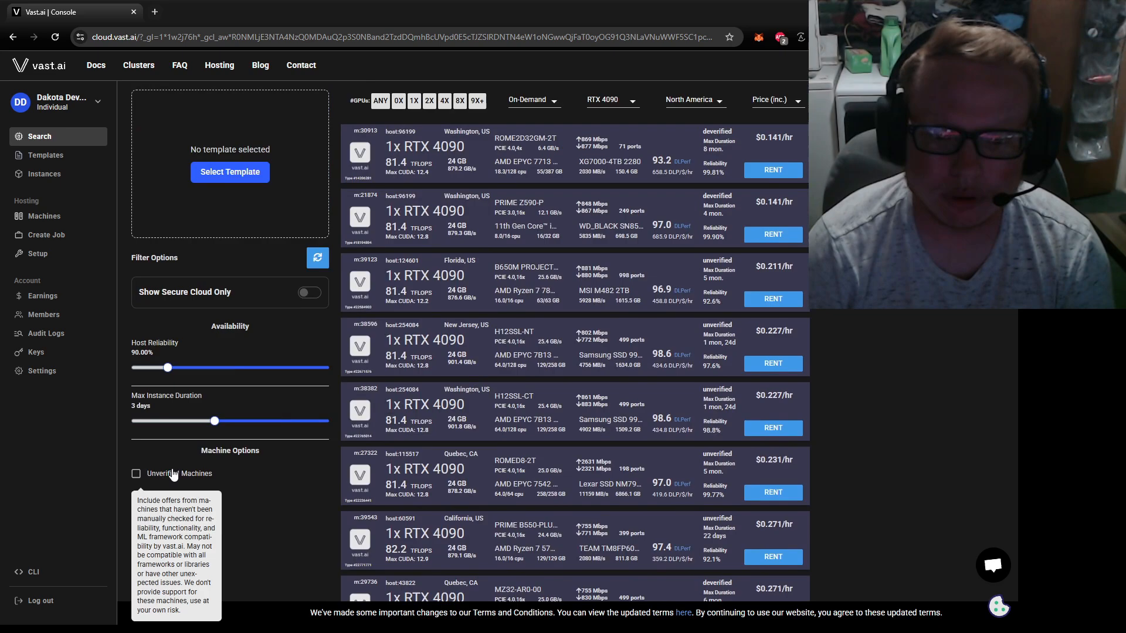
Step: Hide unverified machines so only verified North American offers remain, cheapest $0.308/hr
left_click(318, 258)
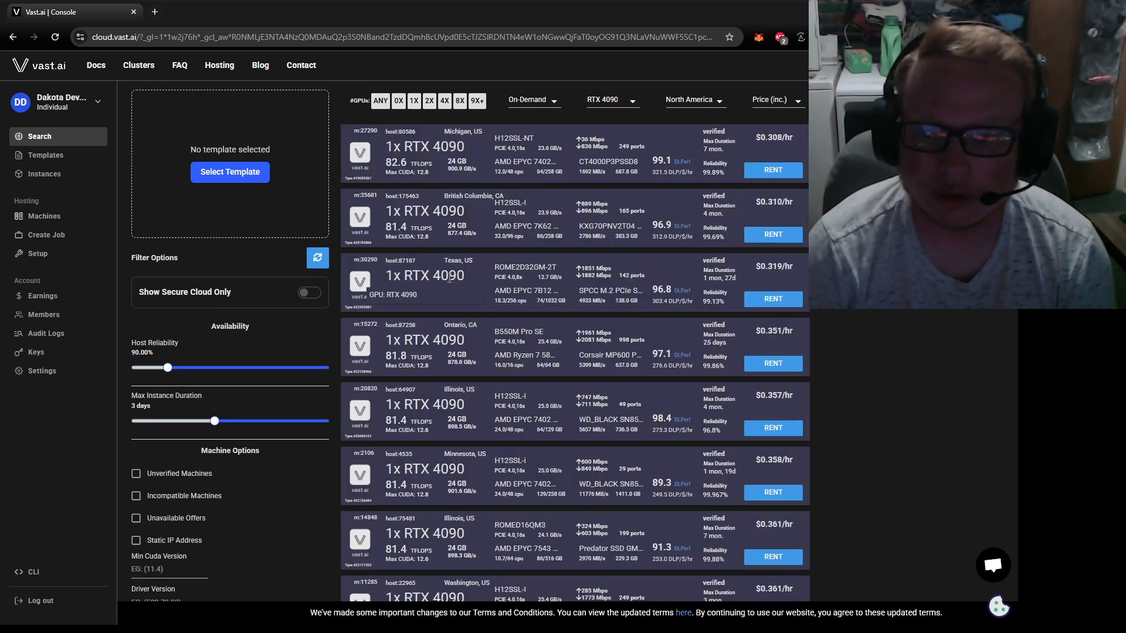
mouse_move(661, 225)
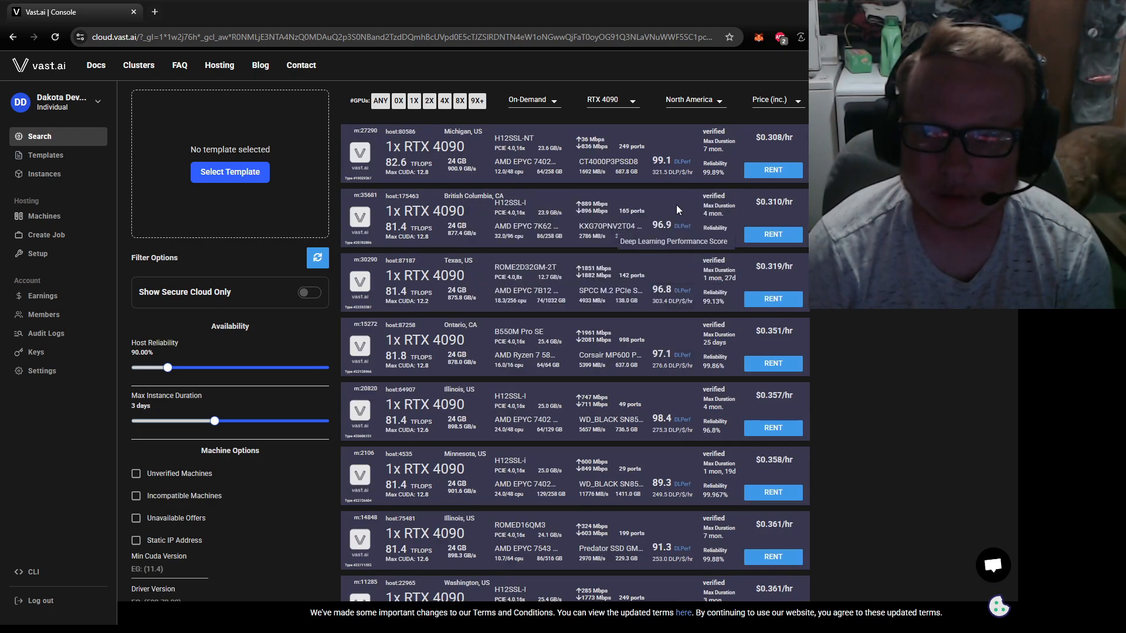
mouse_move(464, 385)
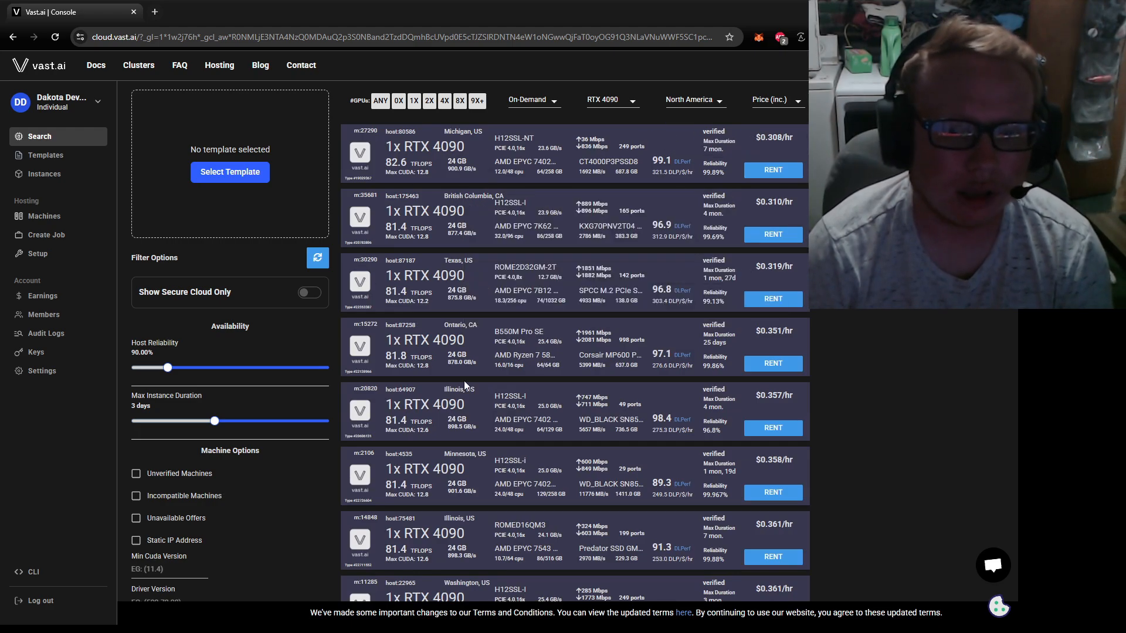
mouse_move(660, 161)
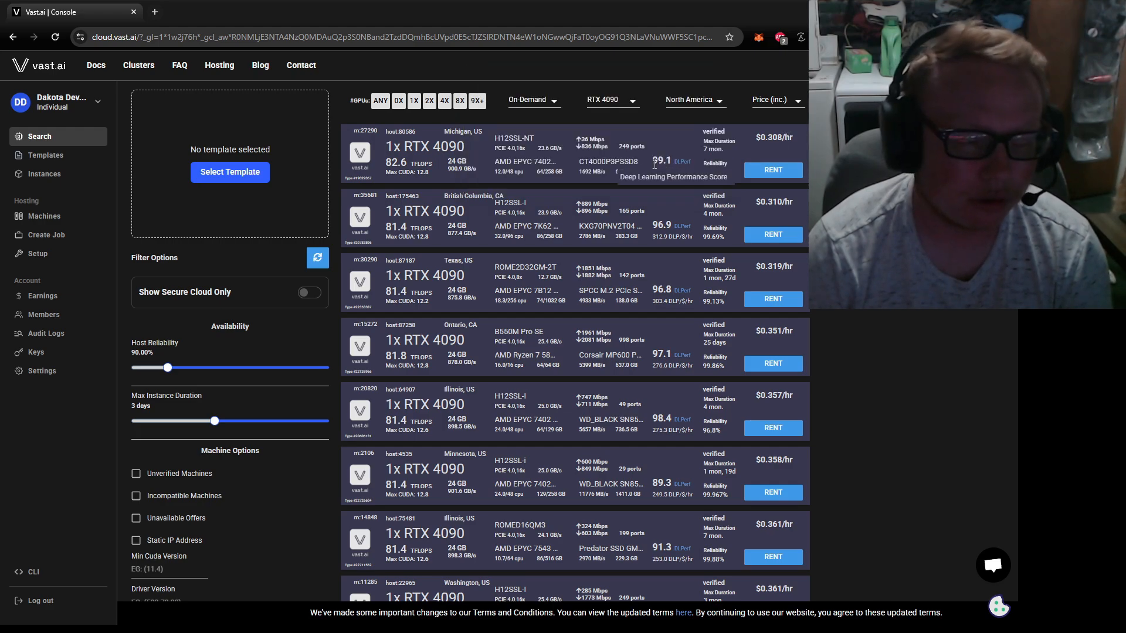
mouse_move(167, 503)
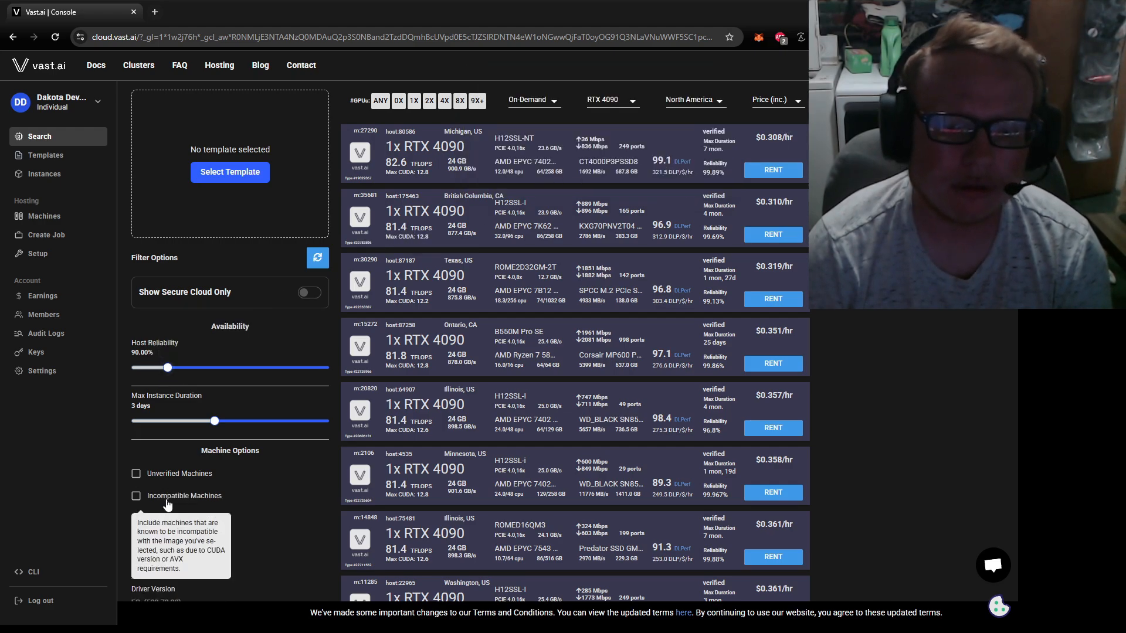
Step: Show unverified machines again, bringing the cheapest North American offer back to $0.141/hr
left_click(136, 472)
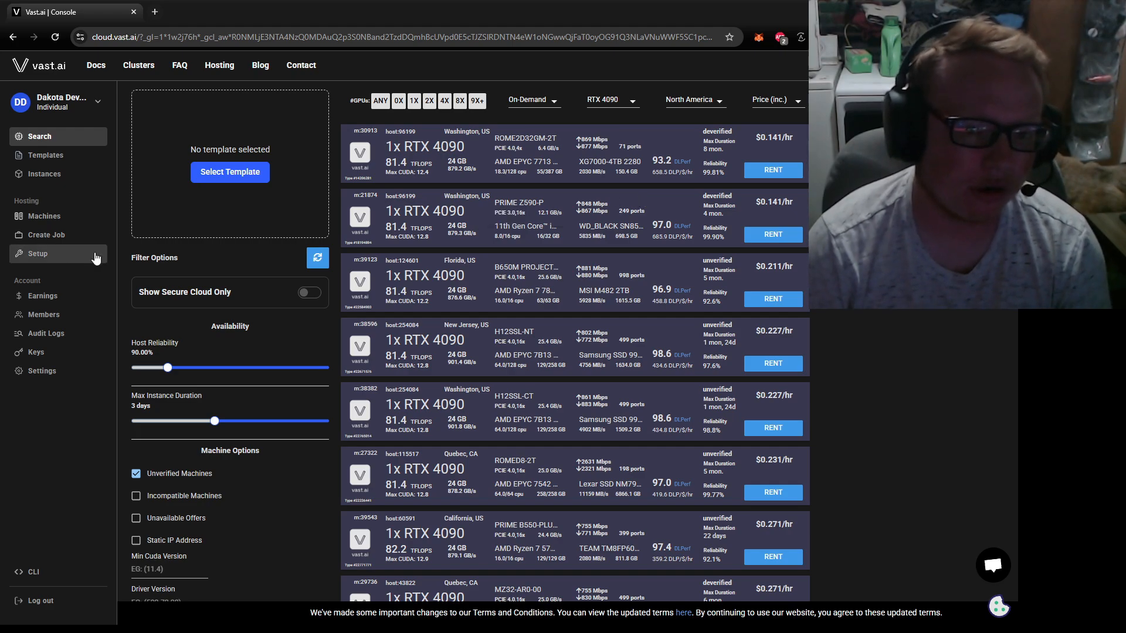
mouse_move(427, 251)
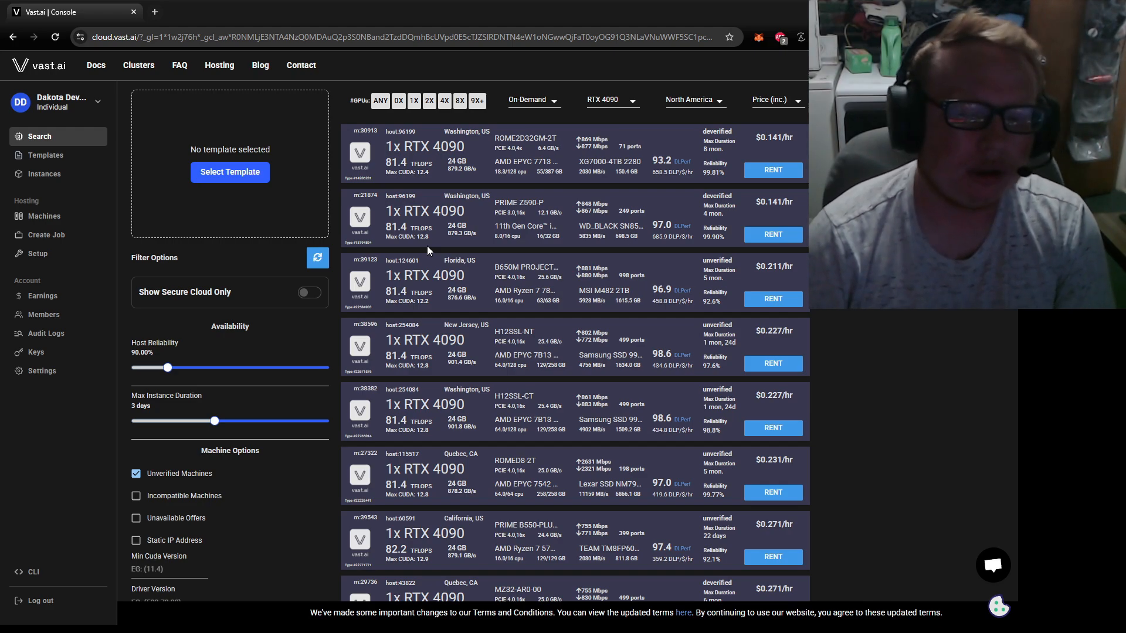
mouse_move(689, 139)
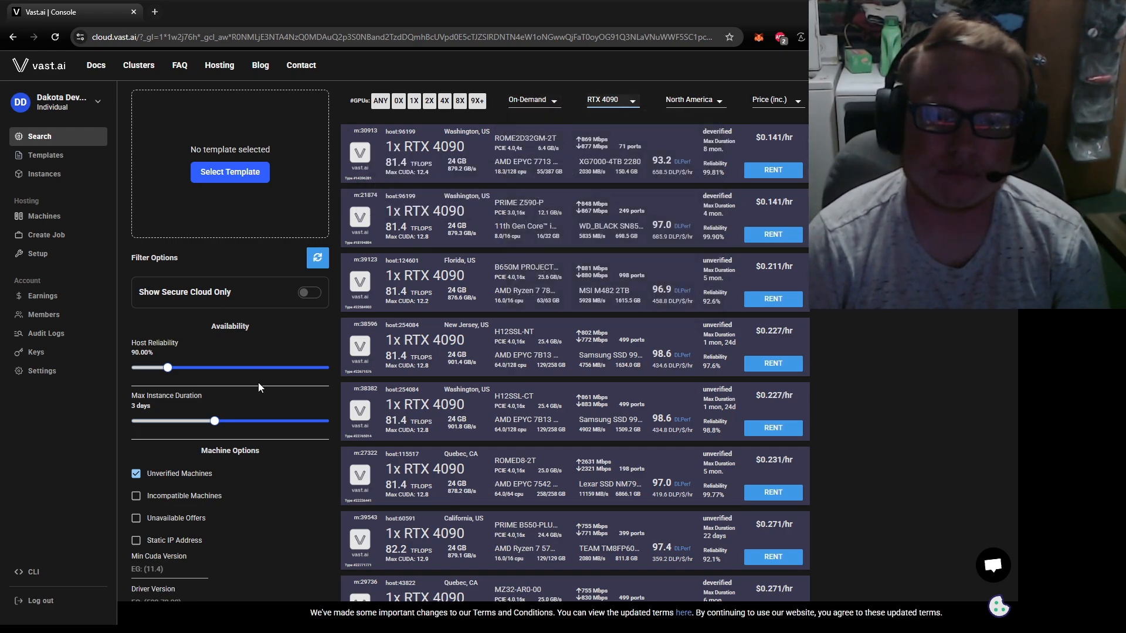
scroll("down", 3)
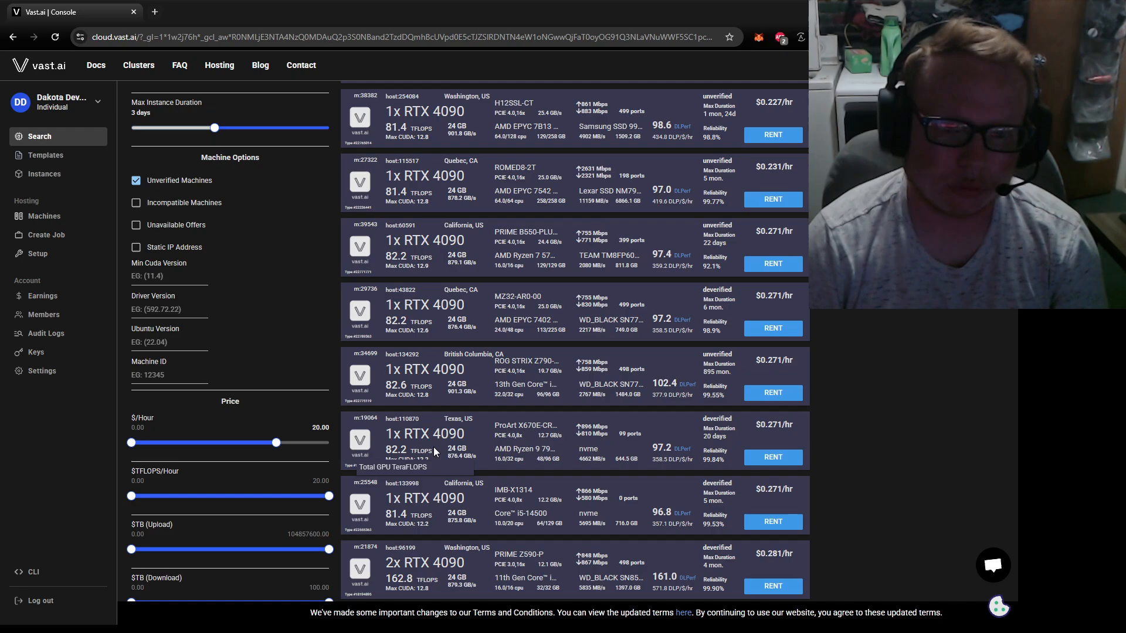
scroll("down", 3)
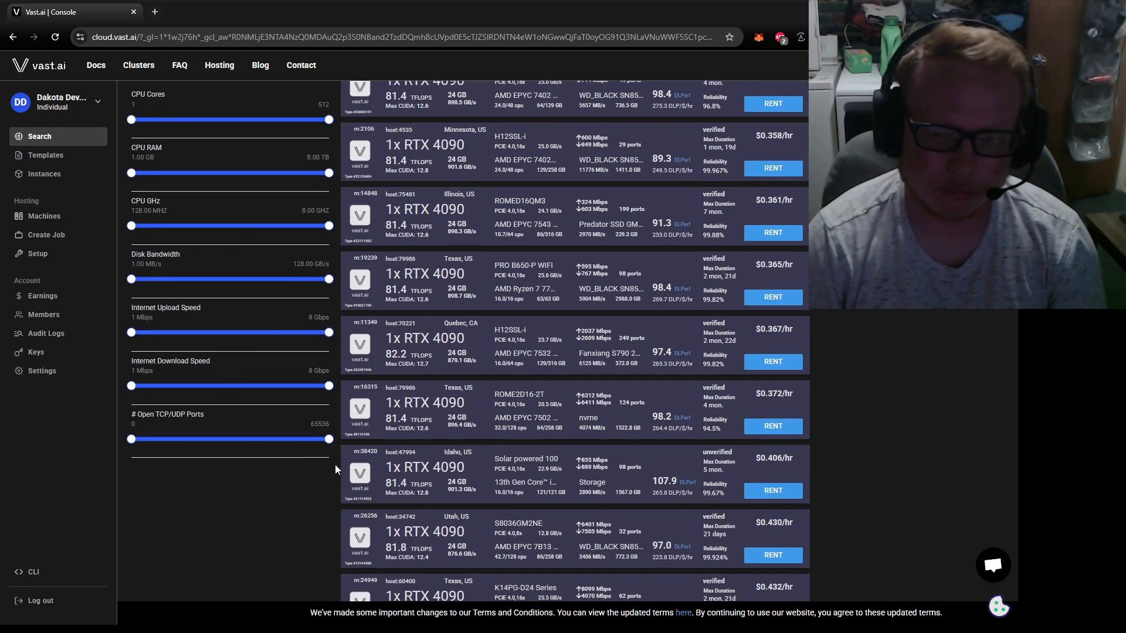
scroll("down", 3)
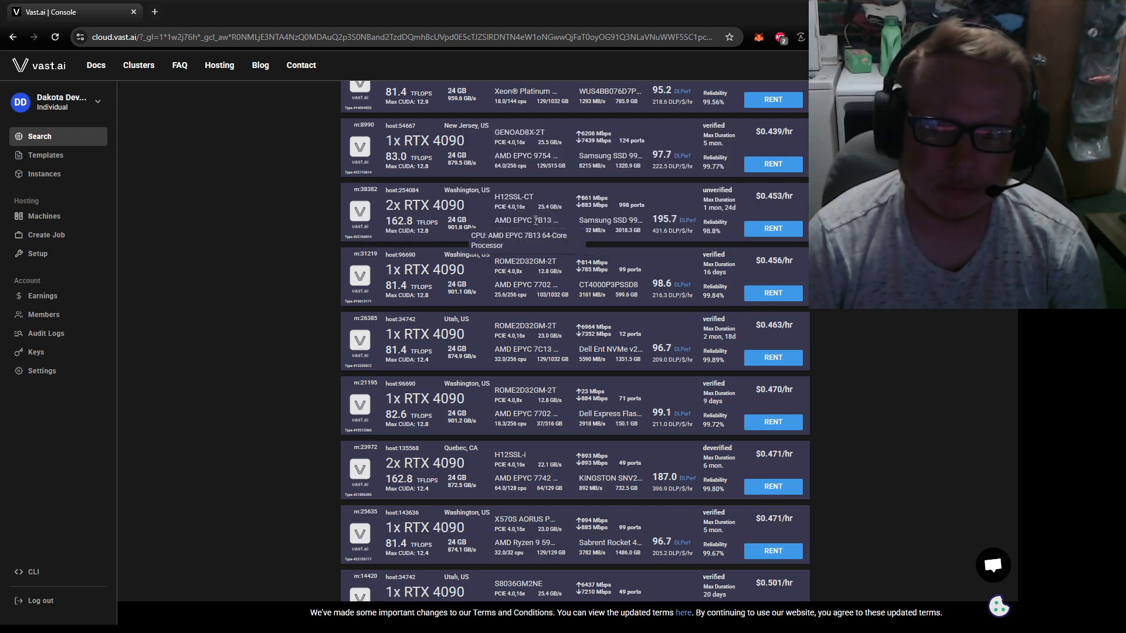
mouse_move(516, 211)
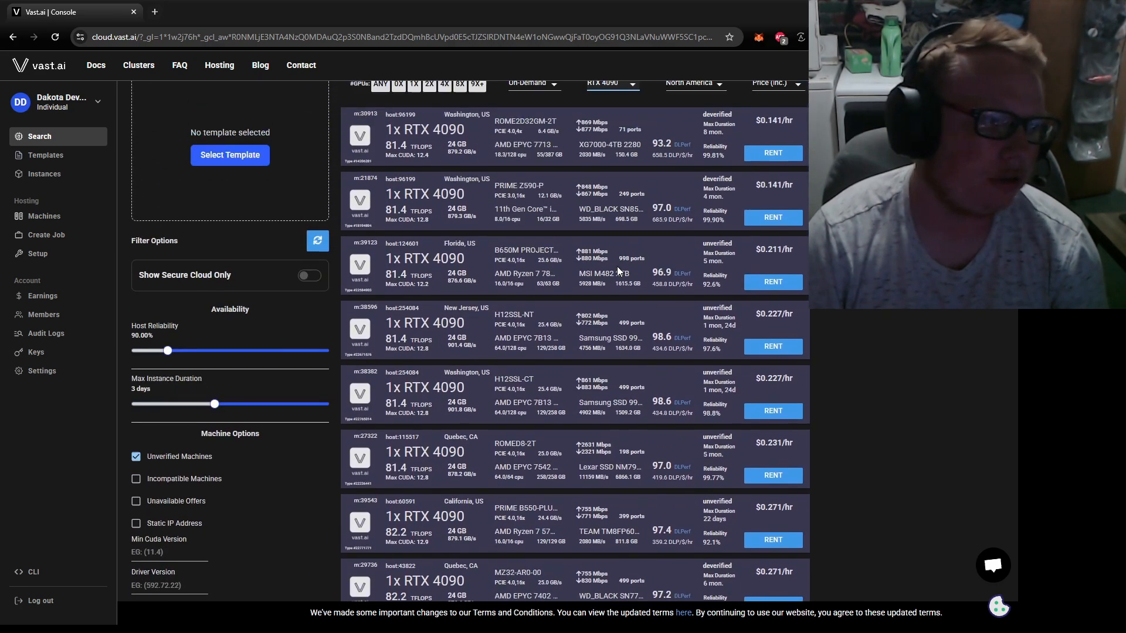
scroll("up", 3)
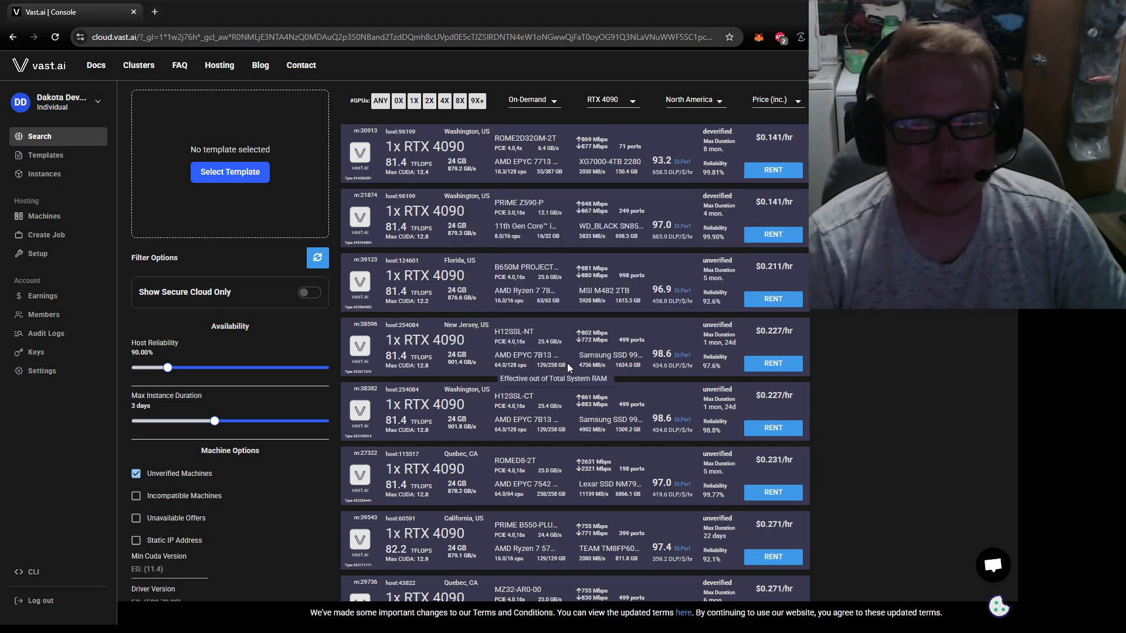
mouse_move(494, 347)
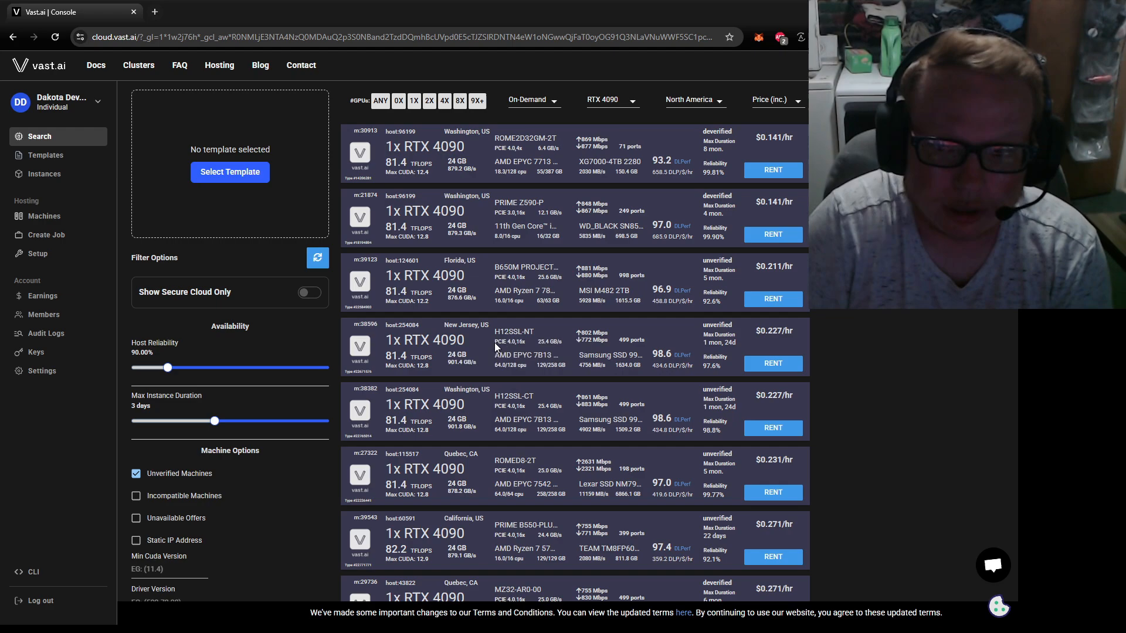
mouse_move(579, 319)
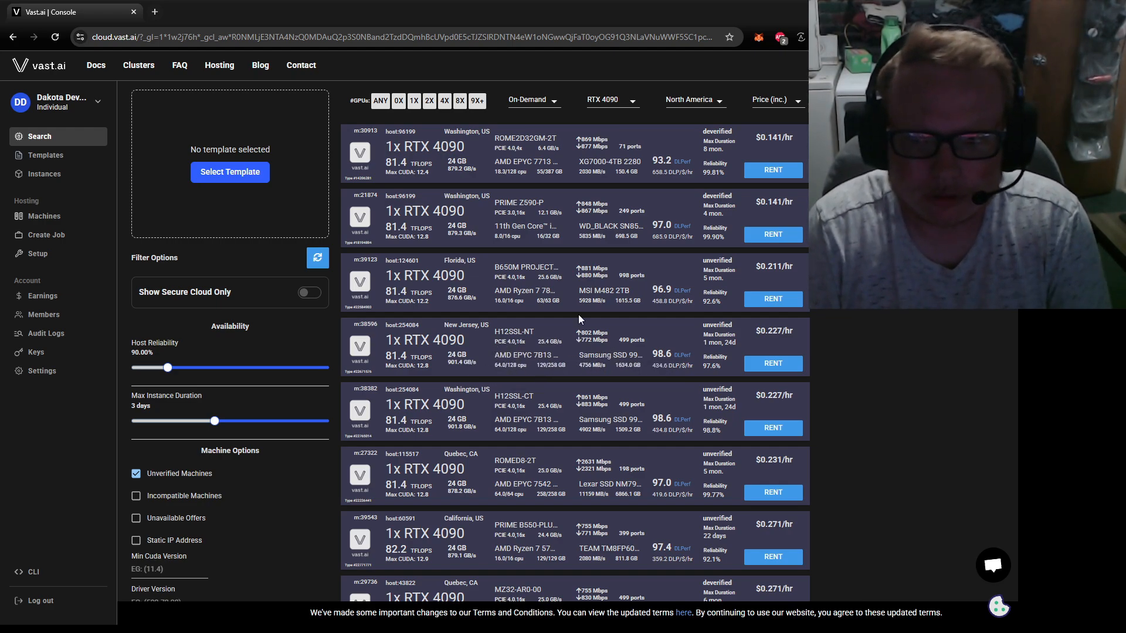
mouse_move(524, 289)
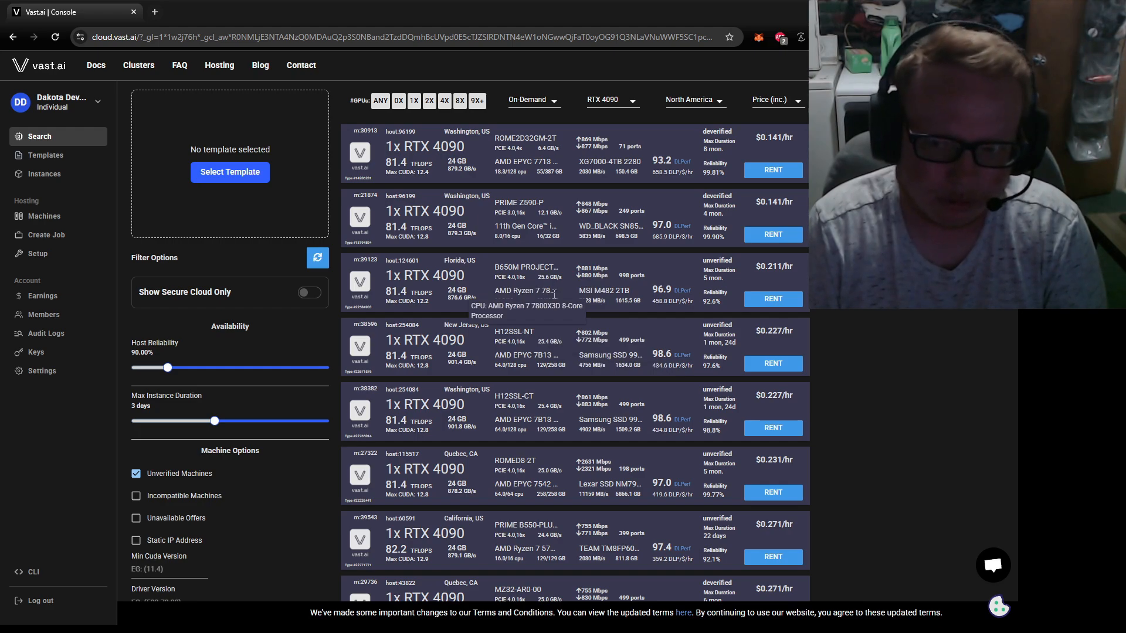
mouse_move(527, 325)
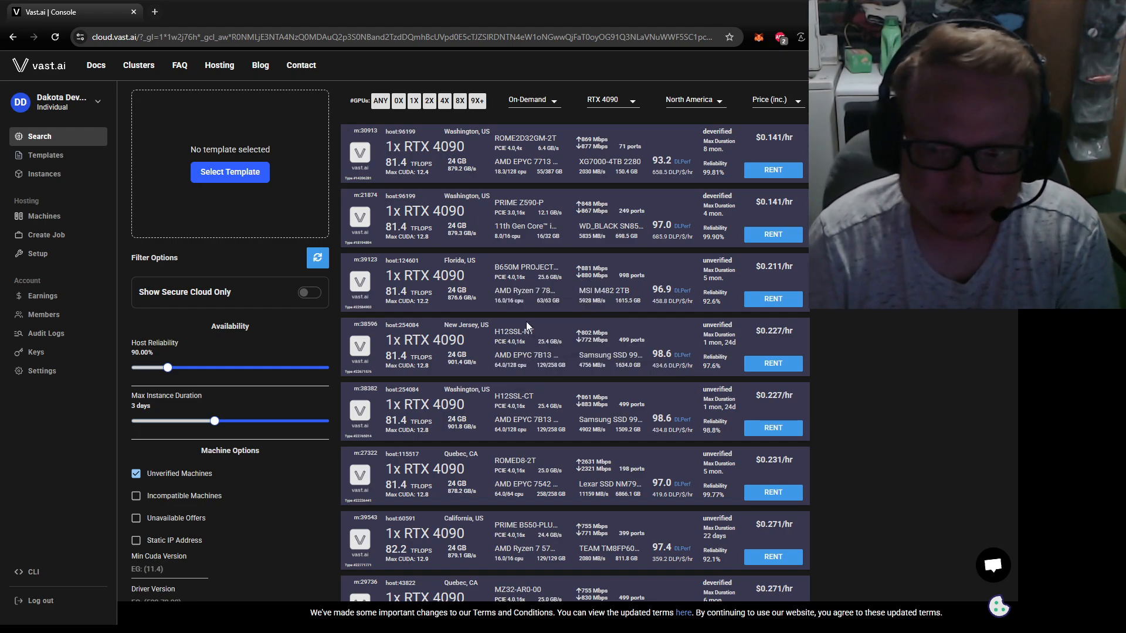
mouse_move(527, 290)
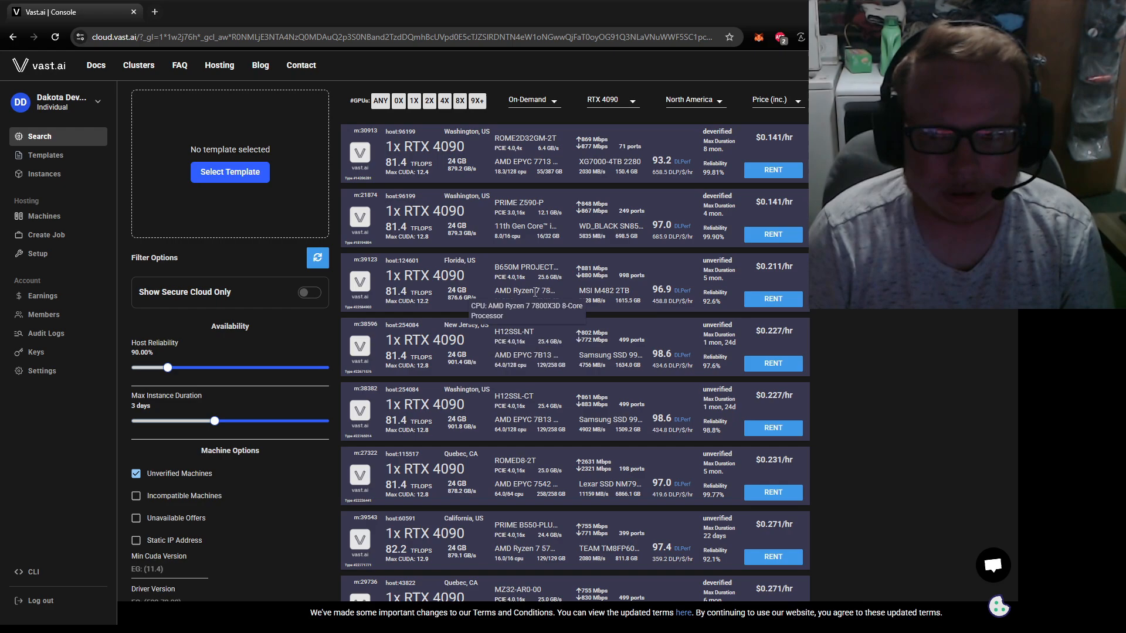
mouse_move(528, 267)
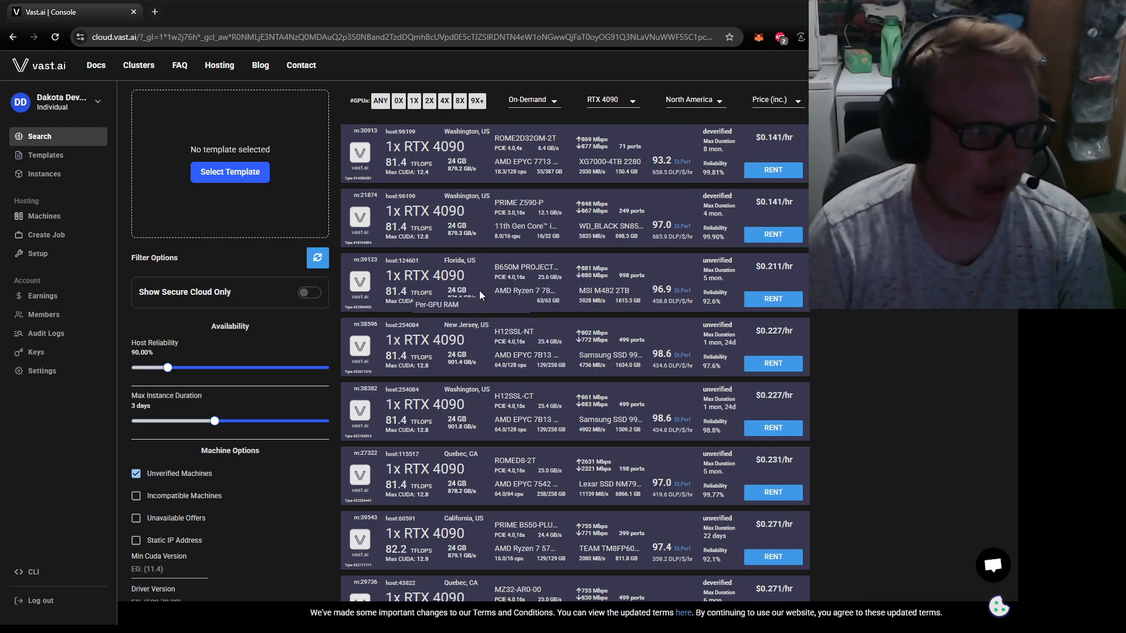
mouse_move(527, 291)
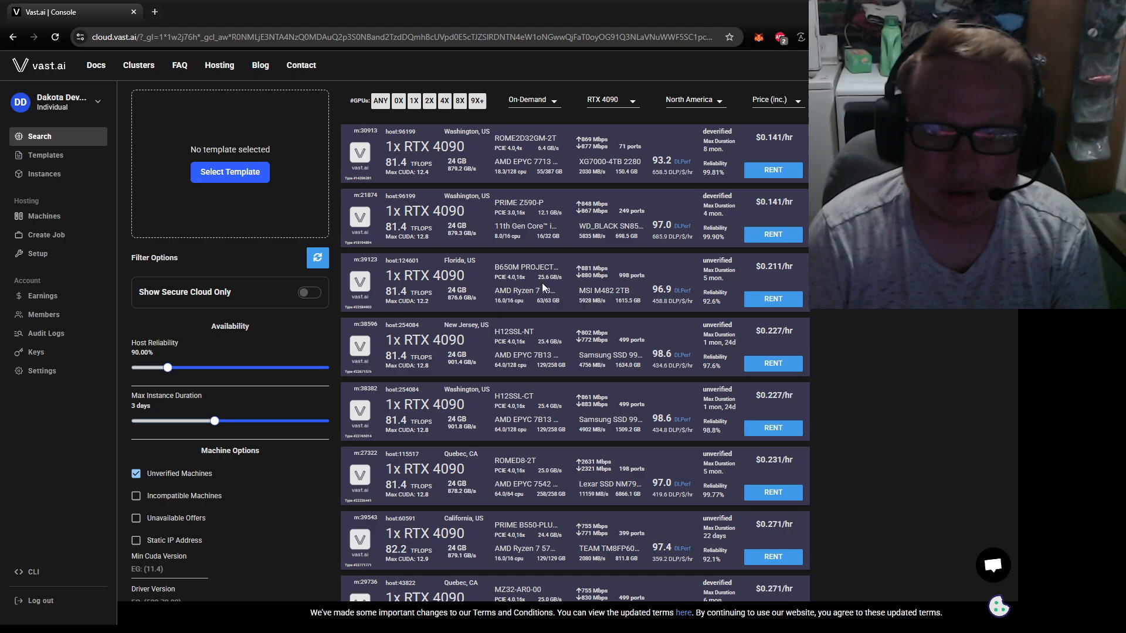
mouse_move(524, 226)
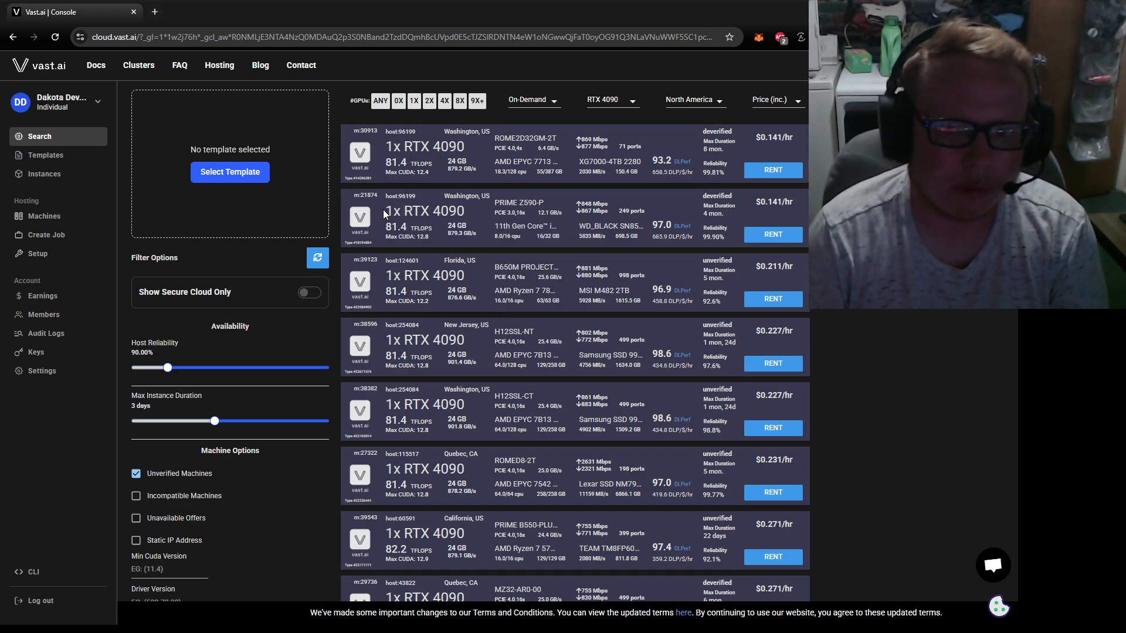
mouse_move(425, 211)
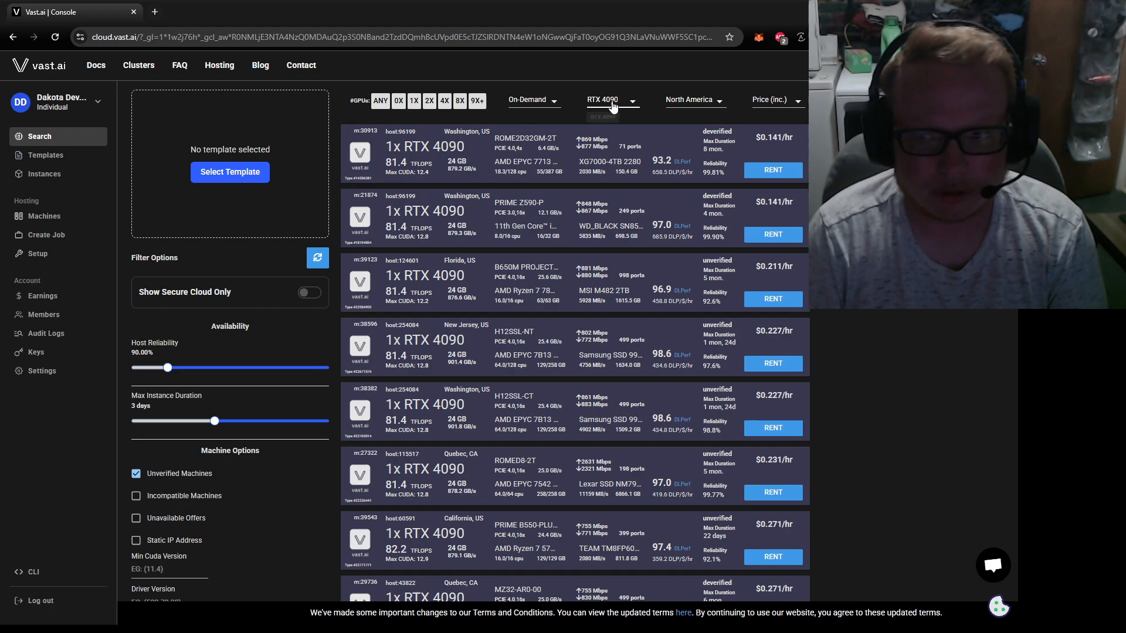
left_click(610, 100)
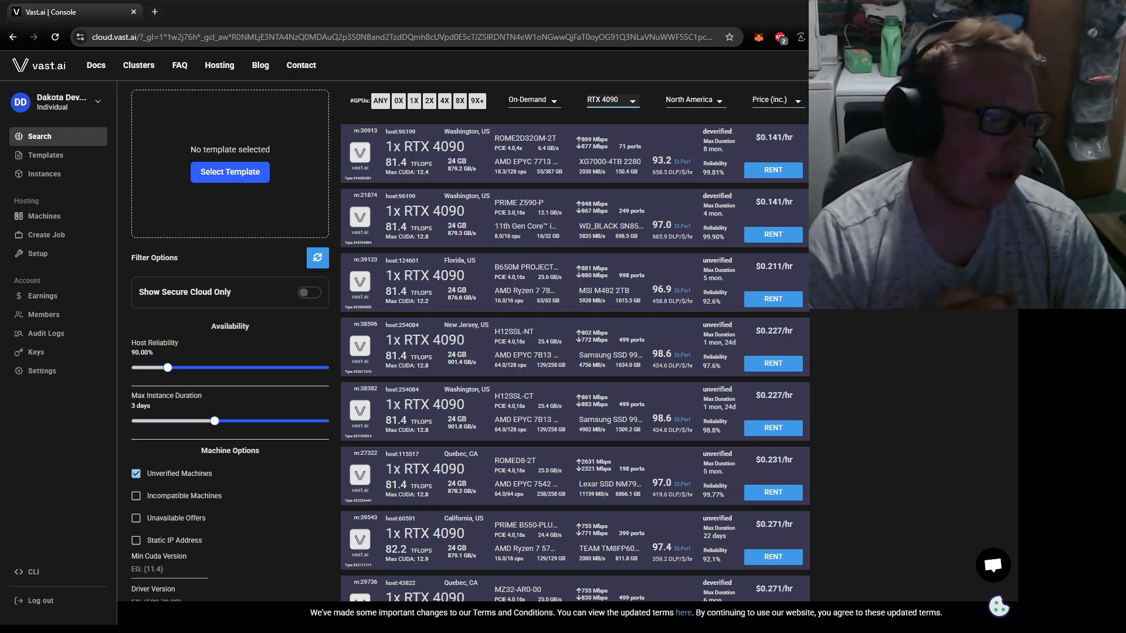
mouse_move(515, 242)
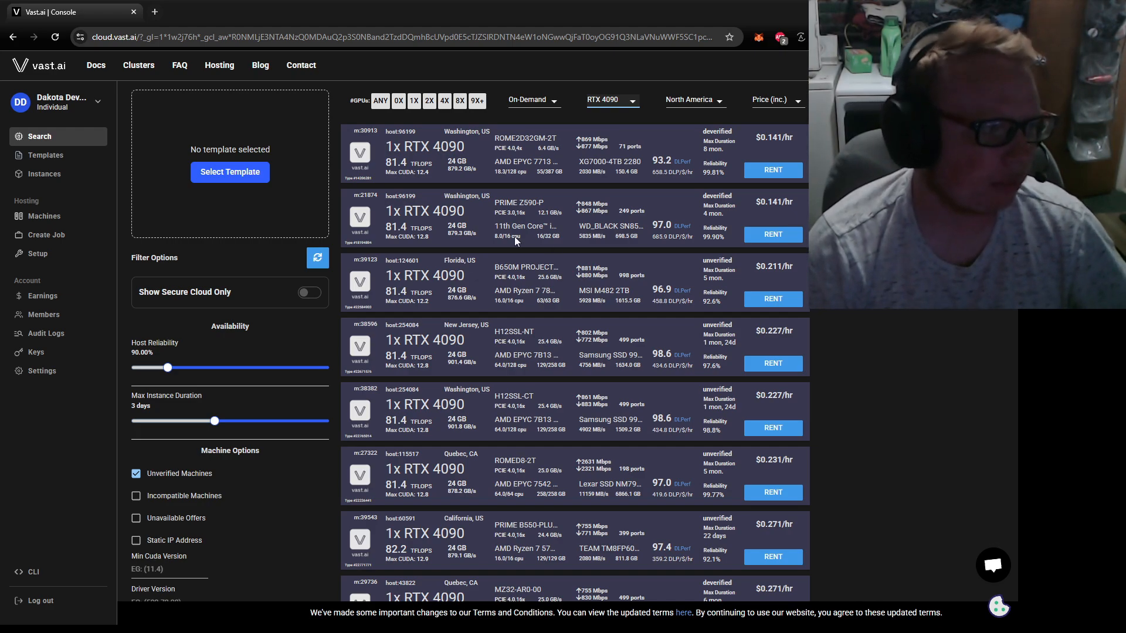
mouse_move(506, 227)
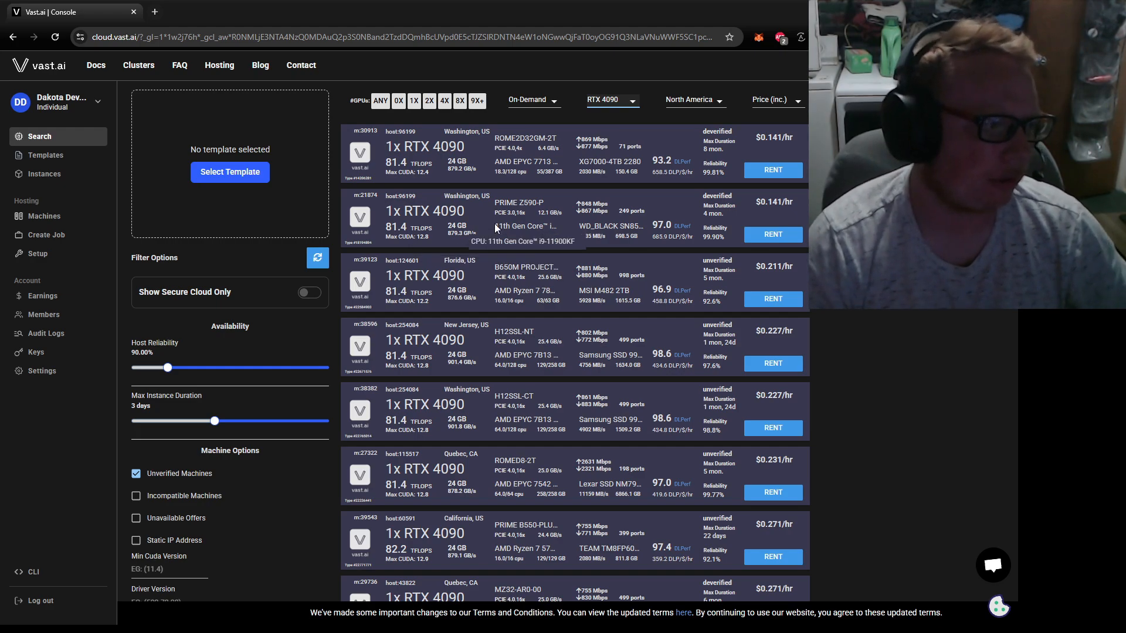